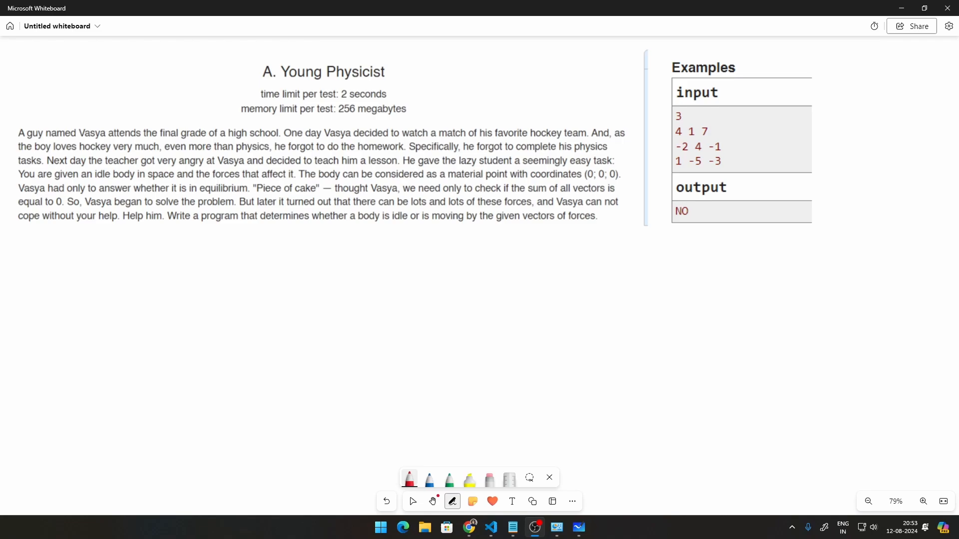
Underline Vasya, the lazy student, 'given an idle body', 'equilibrium' and '(0; 0; 0)' in red, then dot the body
left_click_drag(78, 122, 107, 124)
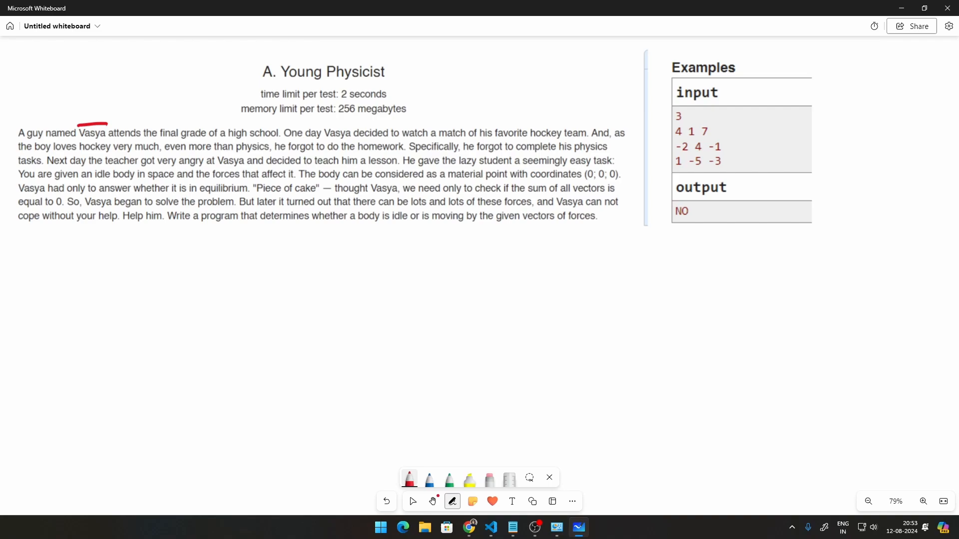
left_click_drag(407, 167, 482, 167)
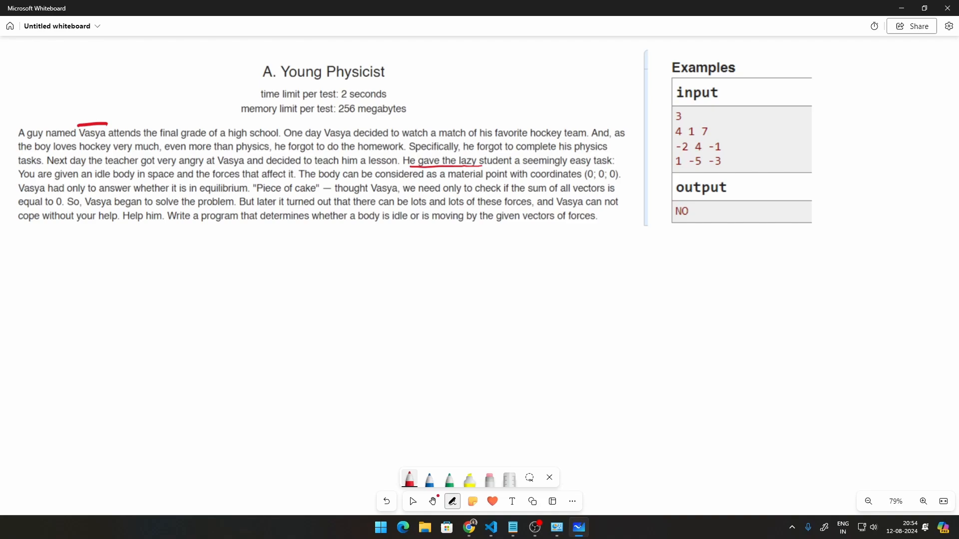
left_click_drag(43, 180, 122, 180)
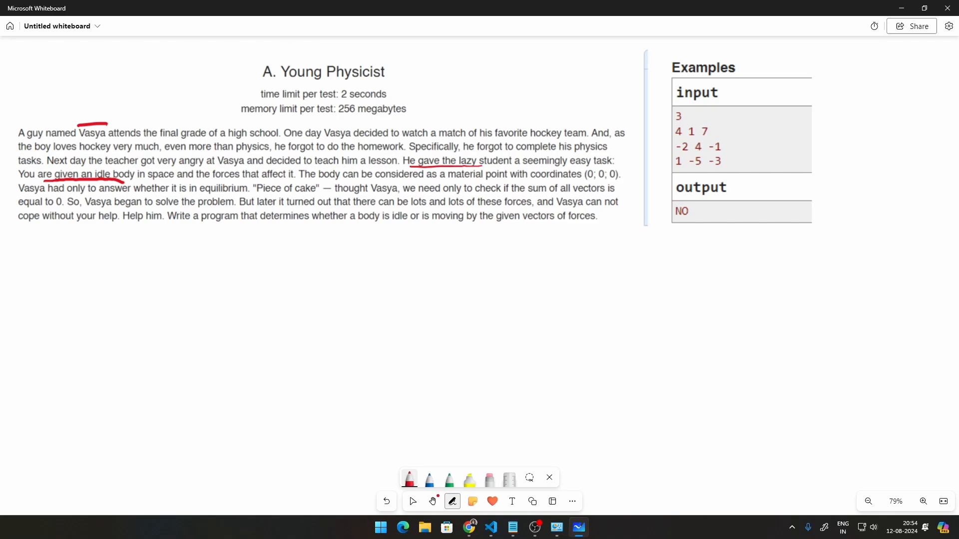
left_click_drag(196, 198, 247, 197)
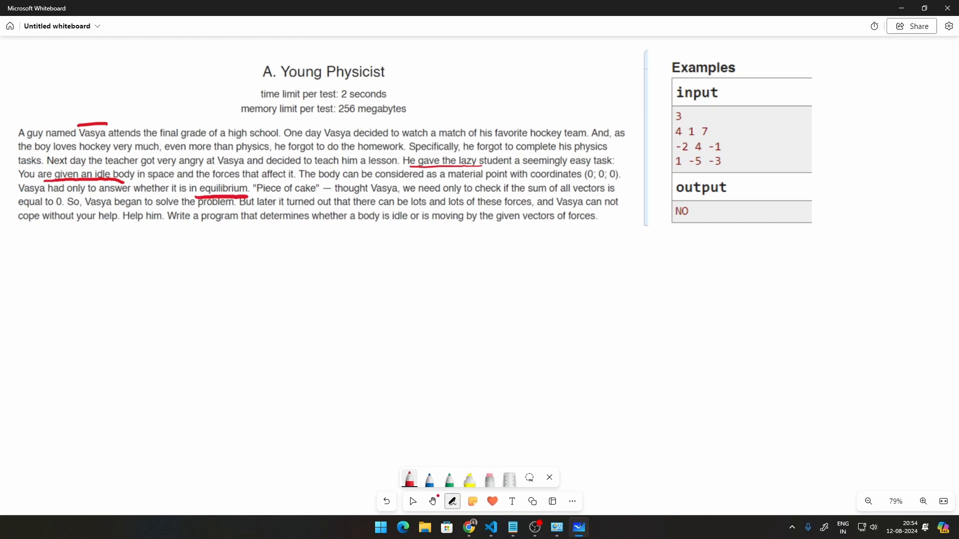
left_click_drag(578, 187, 634, 185)
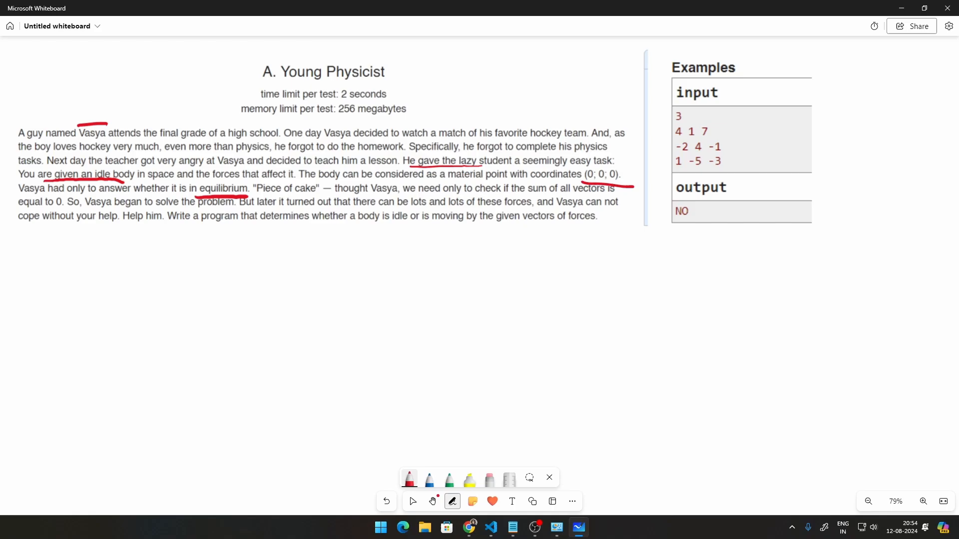
left_click(171, 293)
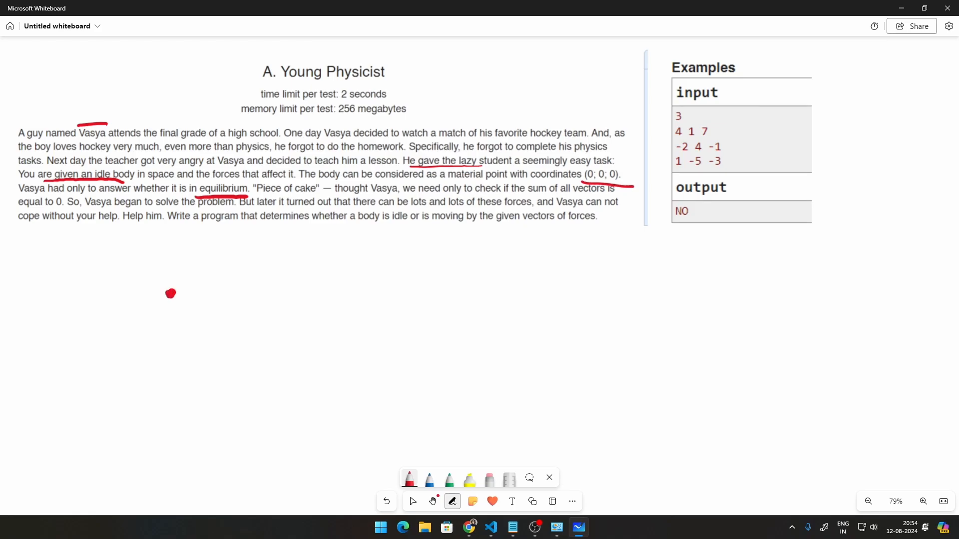
Draw two opposing blue force arrows |F| on the dot, labelled +5 and −5
left_click(429, 480)
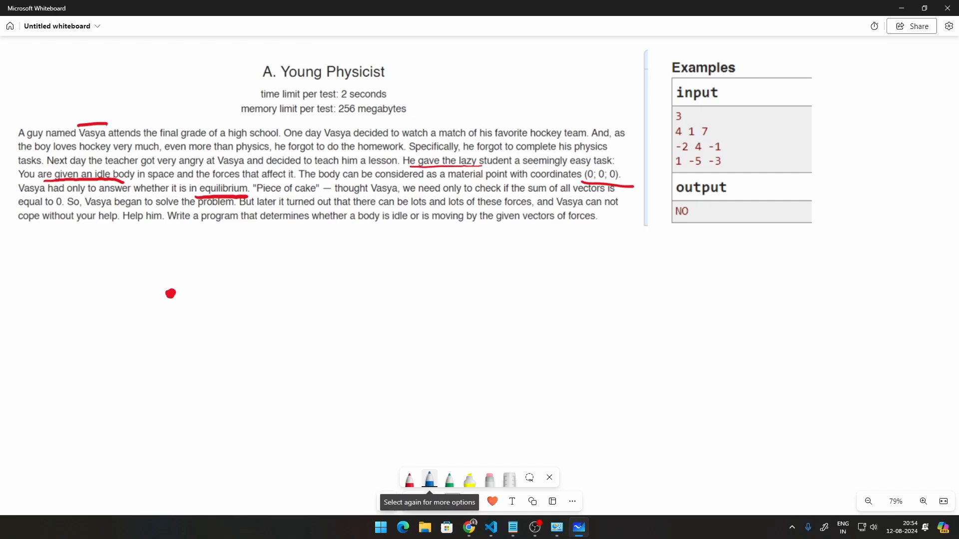
left_click_drag(105, 279, 161, 273)
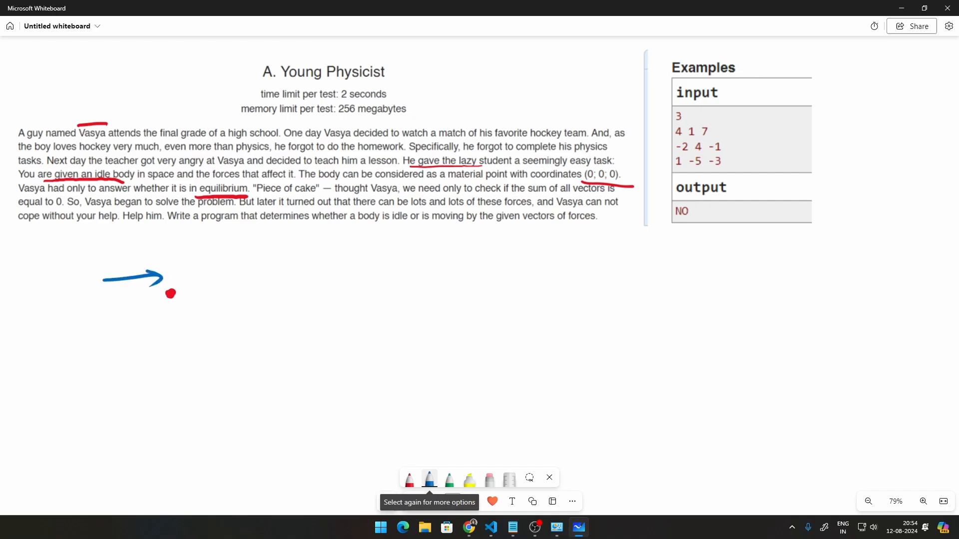
left_click_drag(242, 268, 190, 268)
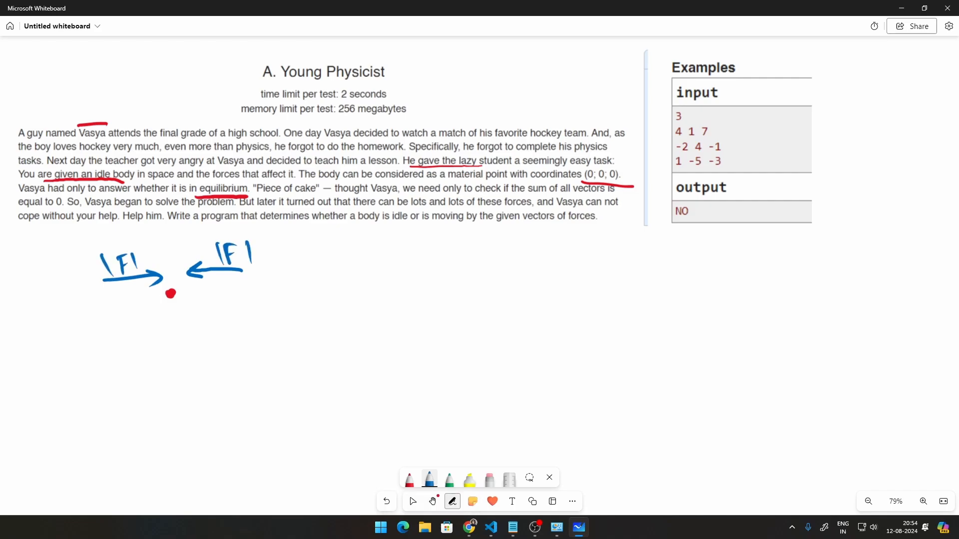
left_click_drag(110, 306, 121, 294)
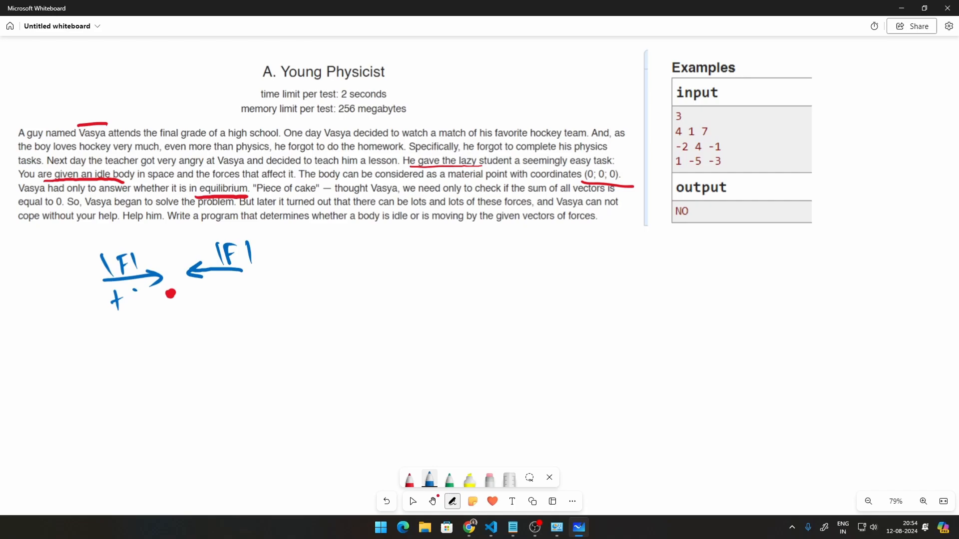
left_click_drag(121, 293, 141, 309)
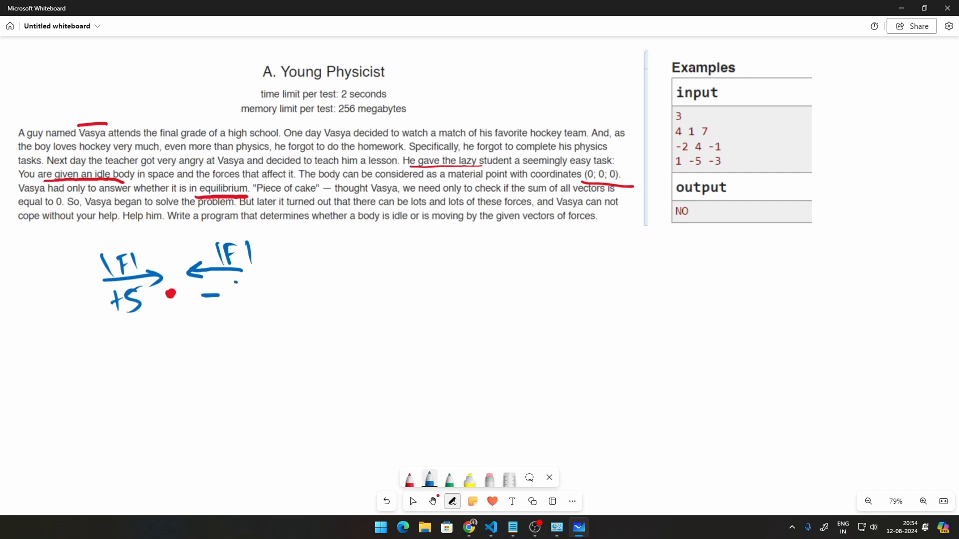
left_click_drag(217, 300, 236, 288)
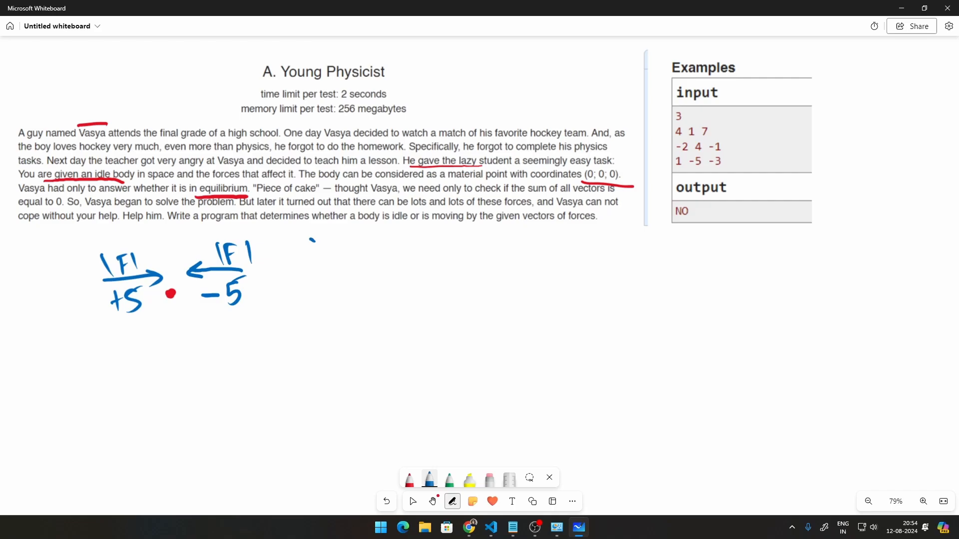
Write 0, 0, 0 labelled x, y, z and bracket the three example force vectors
left_click_drag(306, 251, 367, 251)
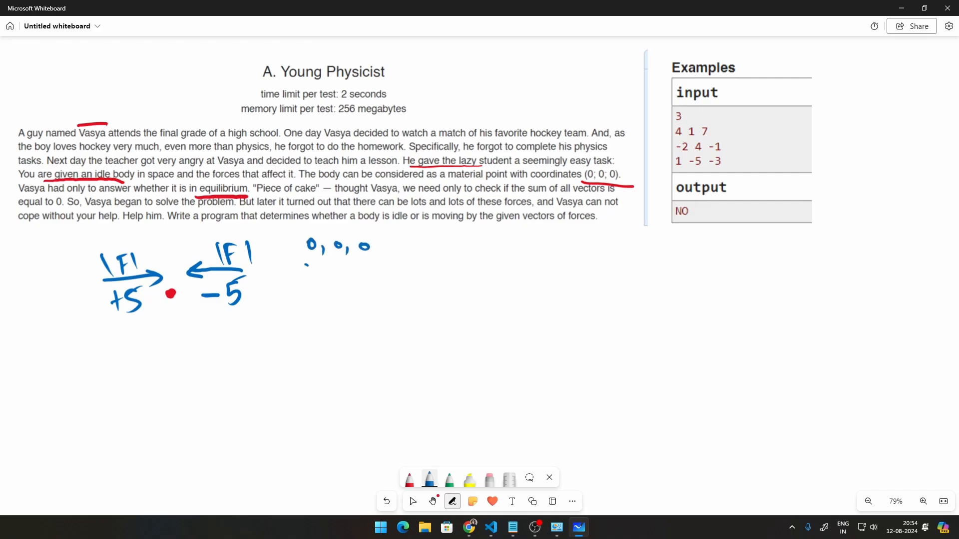
left_click_drag(306, 269, 367, 269)
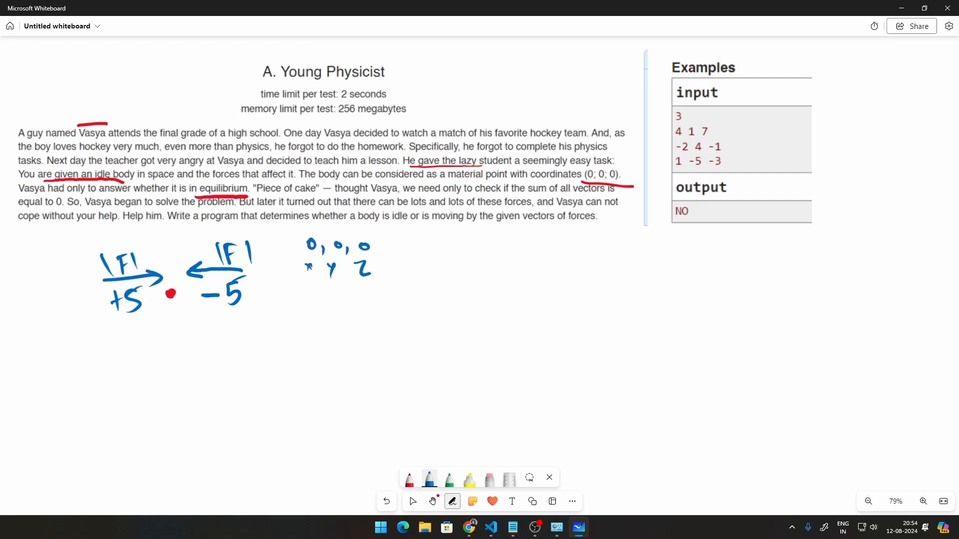
left_click_drag(731, 129, 743, 165)
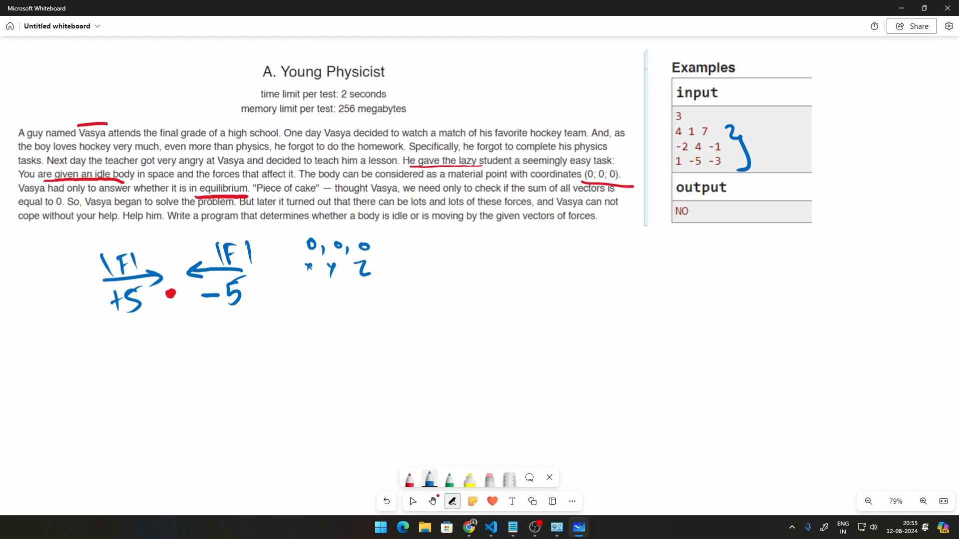
Underline the count 3 and write Σ before x, y, z with the sums equal to 0, 0, 0
left_click_drag(675, 121, 711, 120)
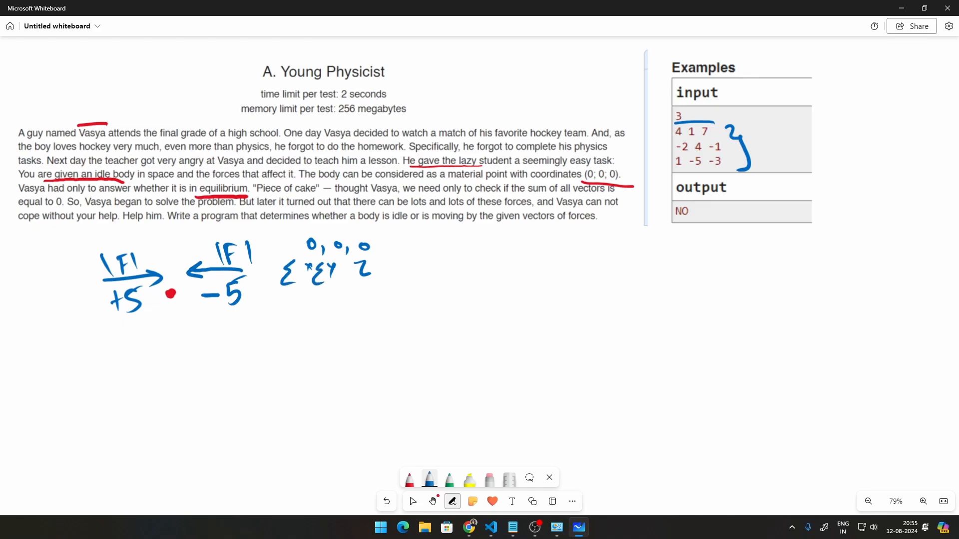
left_click_drag(343, 257, 360, 288)
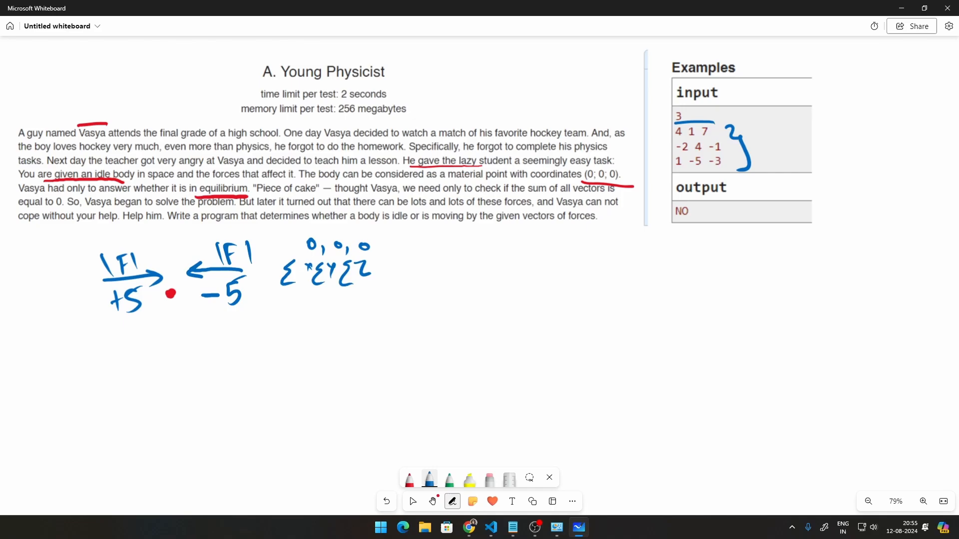
left_click_drag(382, 272, 434, 269)
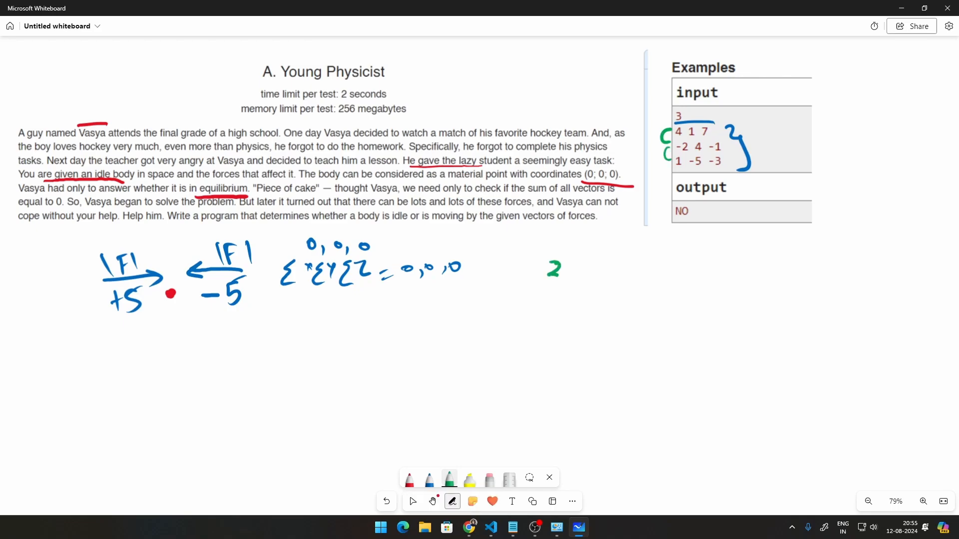
Write the green summed vector (3, 0, 3) and box the expected output NO
left_click_drag(554, 269, 584, 291)
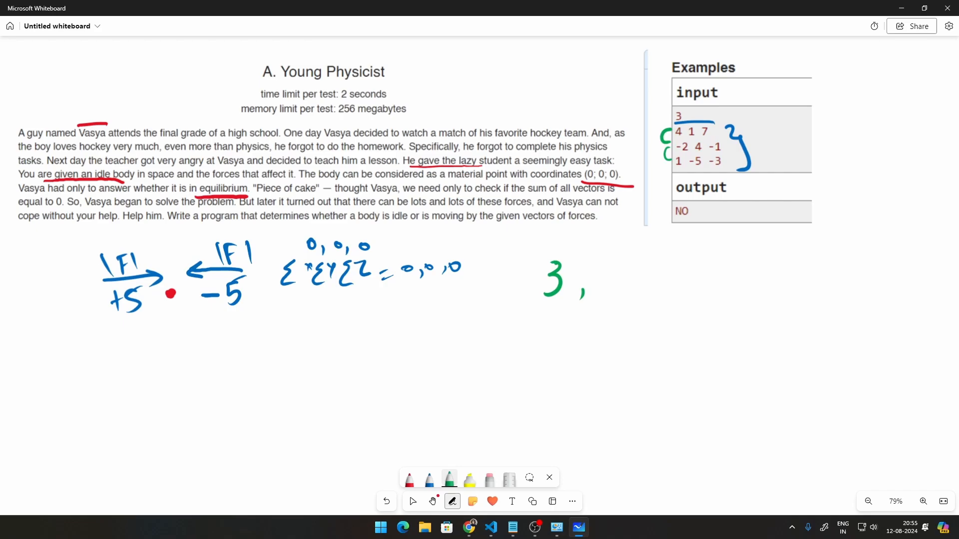
left_click_drag(602, 276, 631, 293)
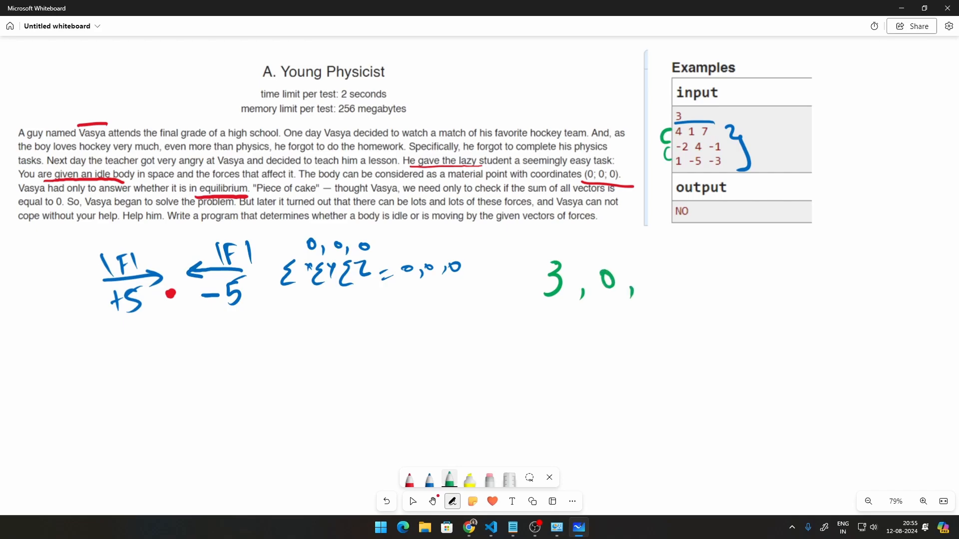
left_click_drag(645, 278, 658, 278)
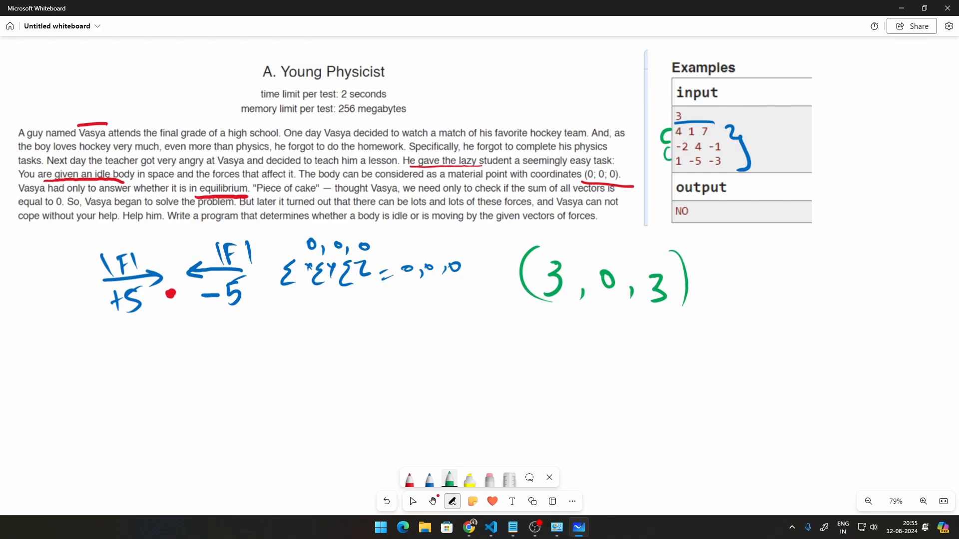
left_click_drag(689, 201, 677, 223)
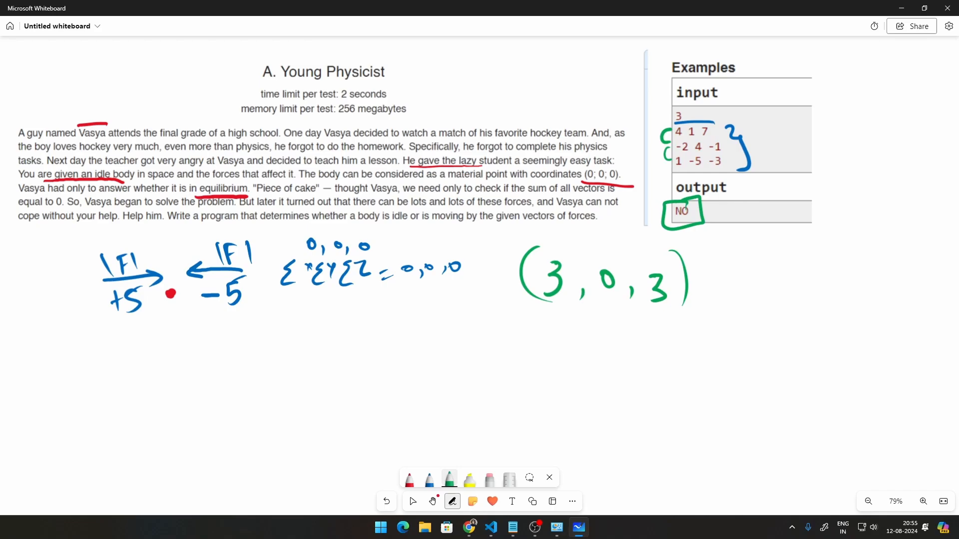
Write y and z under x in green and tick the example's vector rows and count 3
left_click_drag(195, 334, 208, 377)
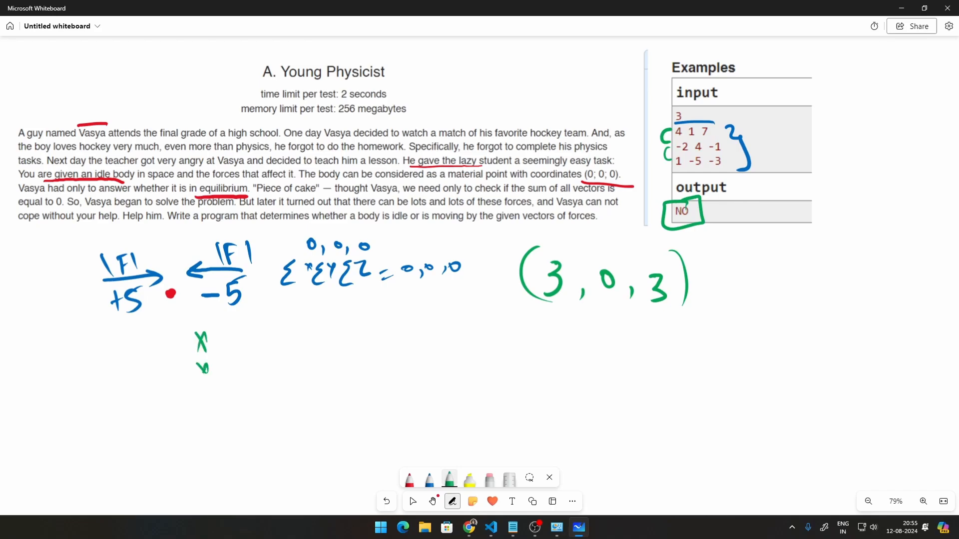
left_click_drag(202, 367, 208, 419)
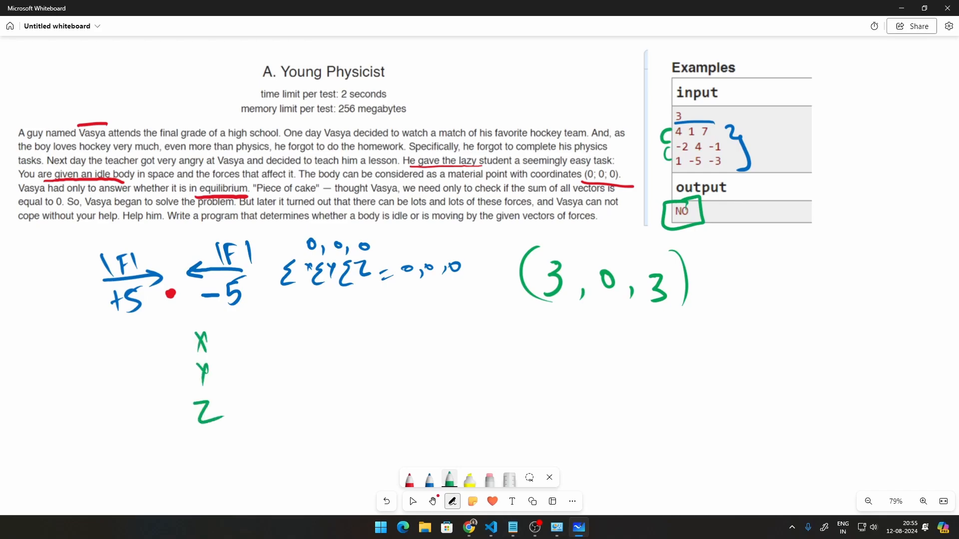
left_click_drag(746, 129, 773, 159)
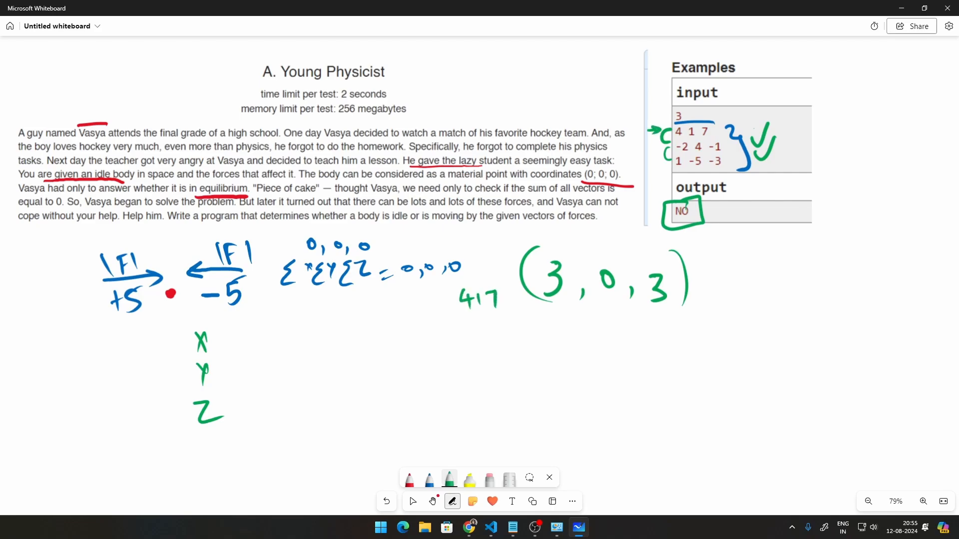
left_click_drag(709, 113, 718, 126)
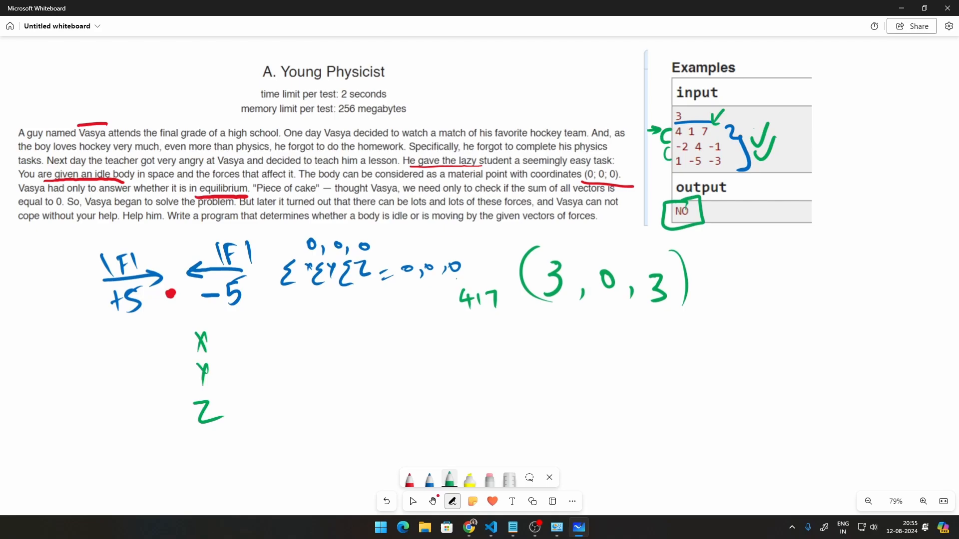
Jot 4 1 7 beside the zero-sum note and tick the x, y and z components
left_click_drag(465, 272, 496, 271)
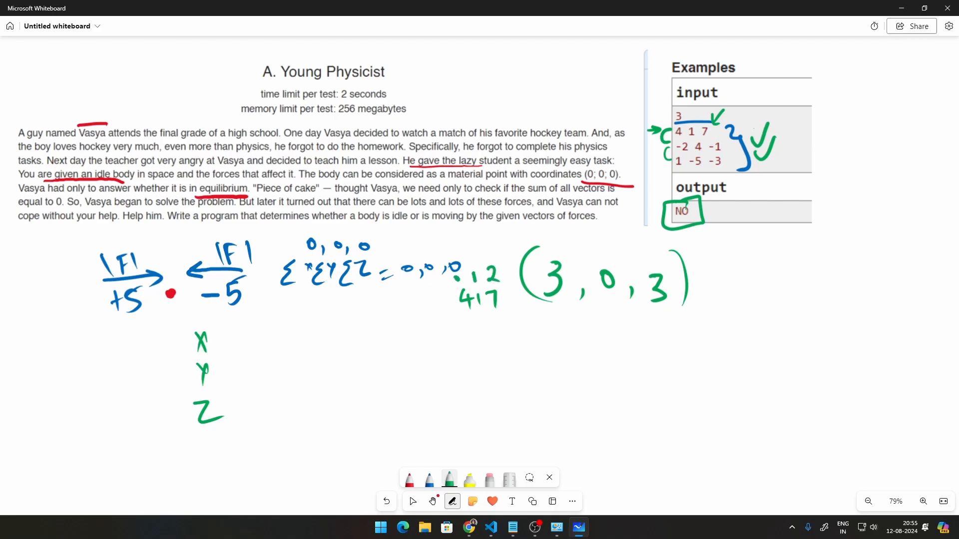
left_click_drag(455, 266, 453, 290)
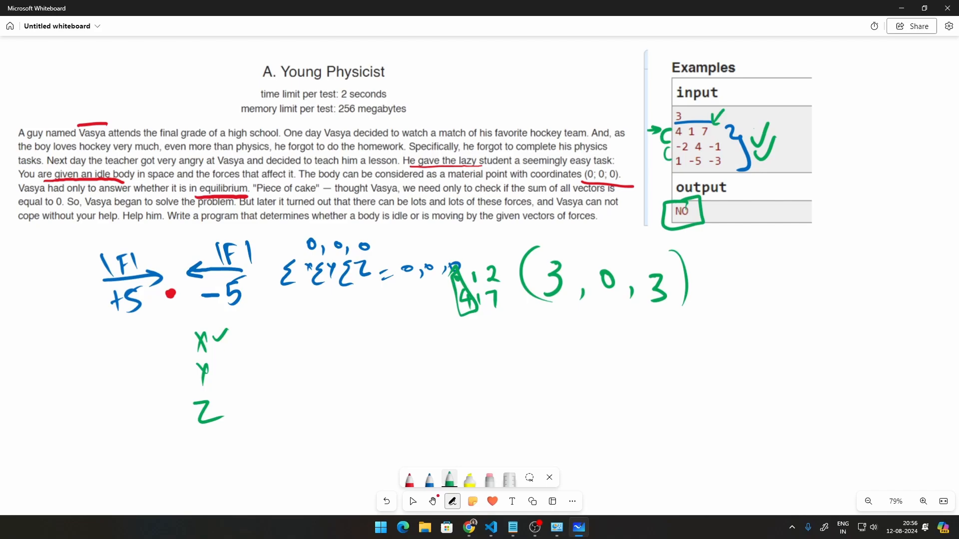
left_click_drag(240, 364, 262, 342)
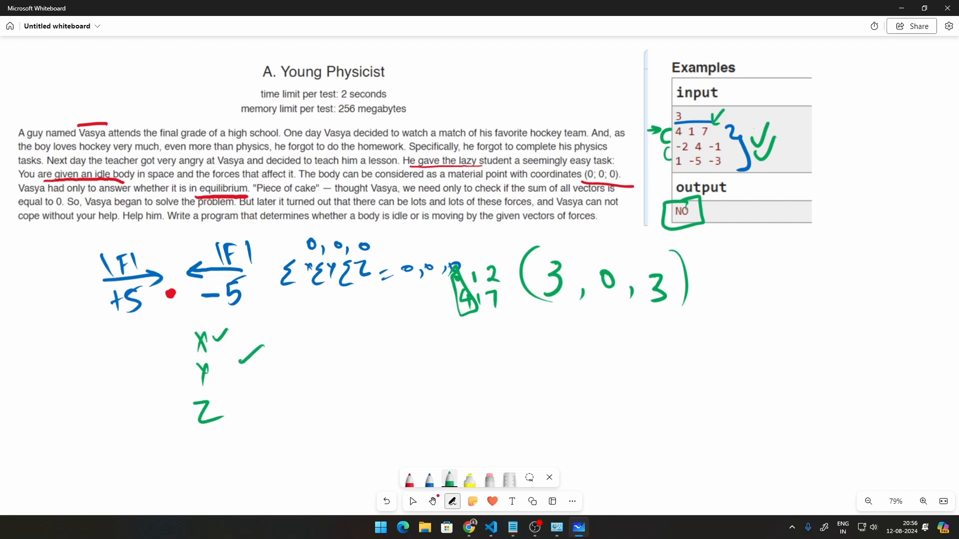
left_click_drag(238, 397, 265, 373)
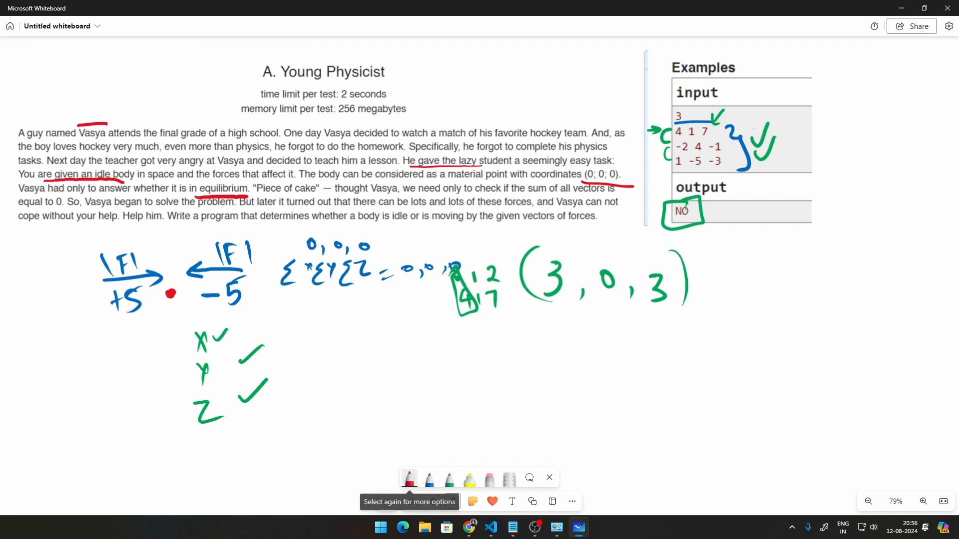
Write red running sums x = 0+4-2+1 and y = 0+1+4-5 from the example vector rows
left_click_drag(309, 321, 320, 339)
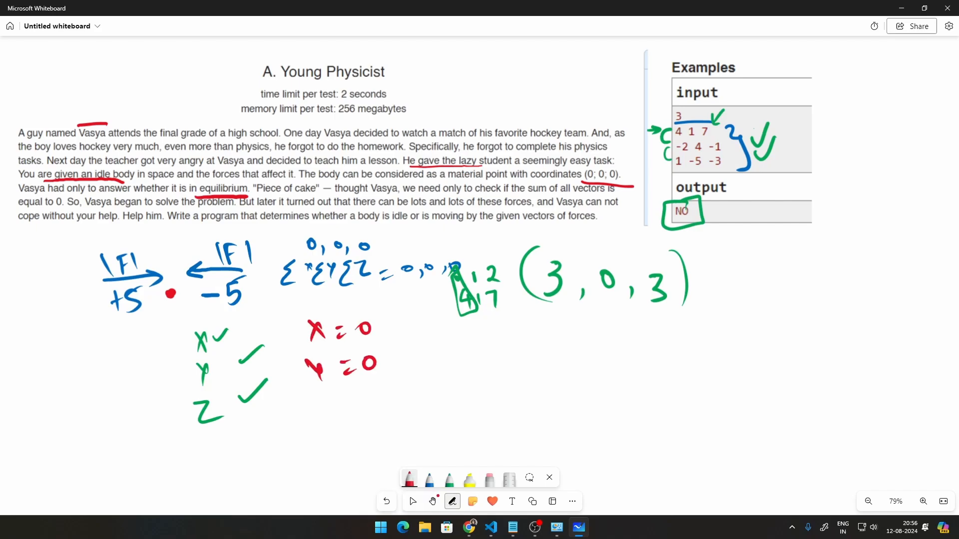
left_click_drag(306, 410, 380, 410)
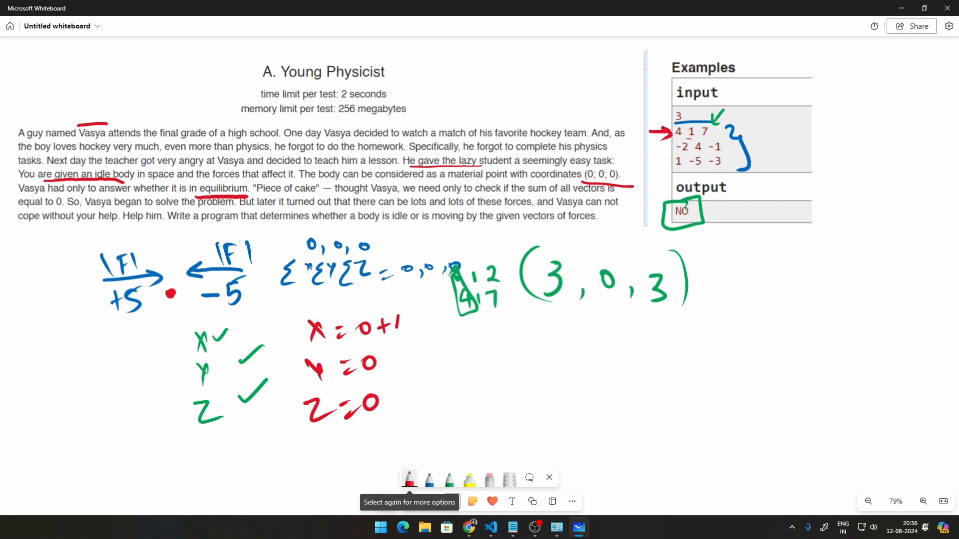
type("4")
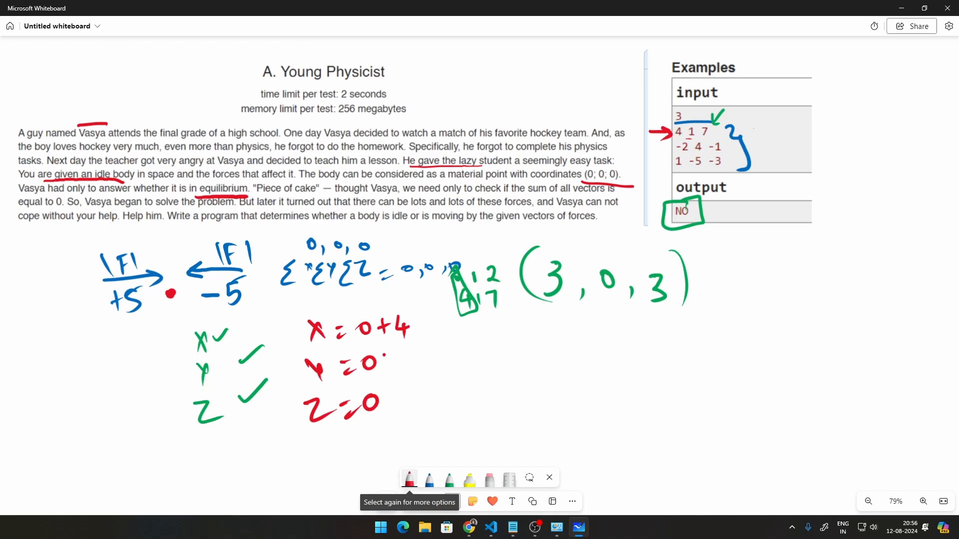
type("+1")
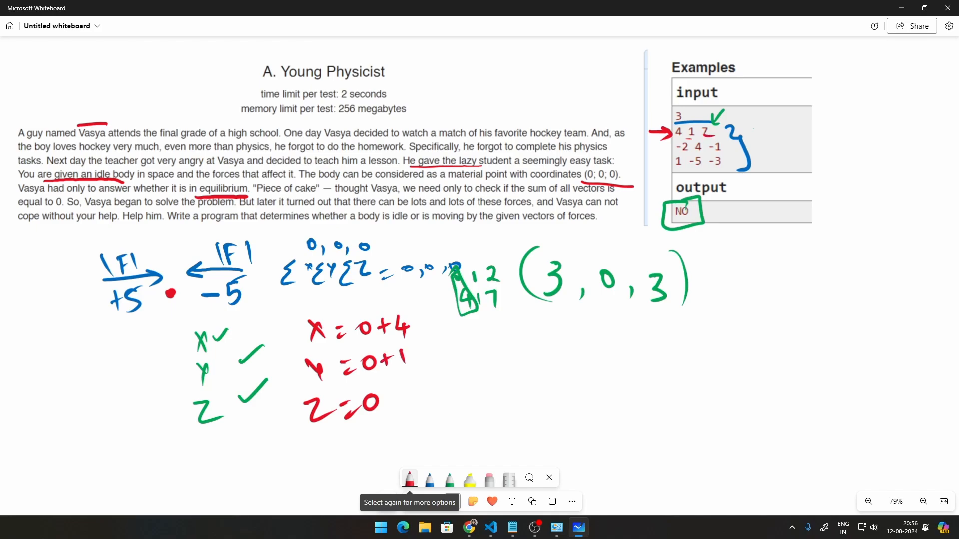
left_click_drag(392, 404, 421, 391)
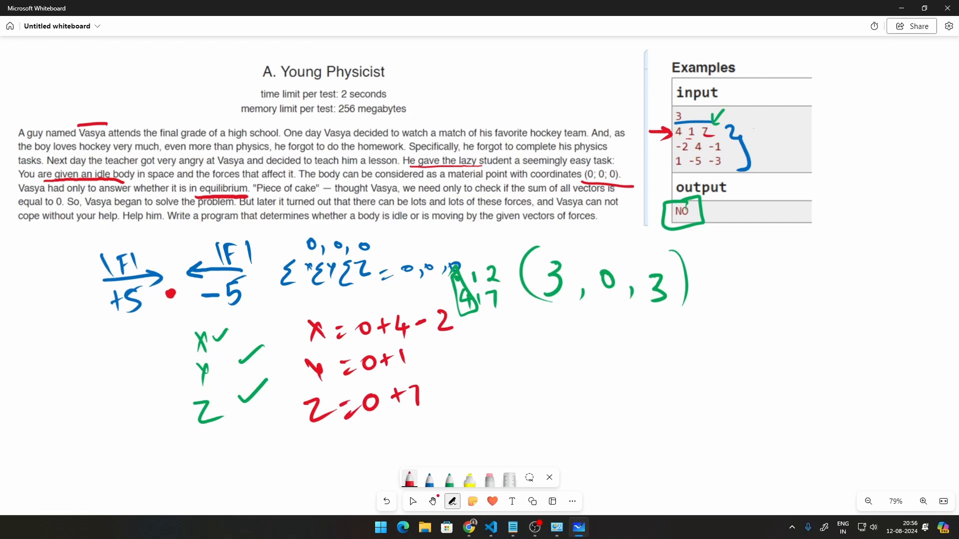
left_click_drag(422, 358, 446, 361)
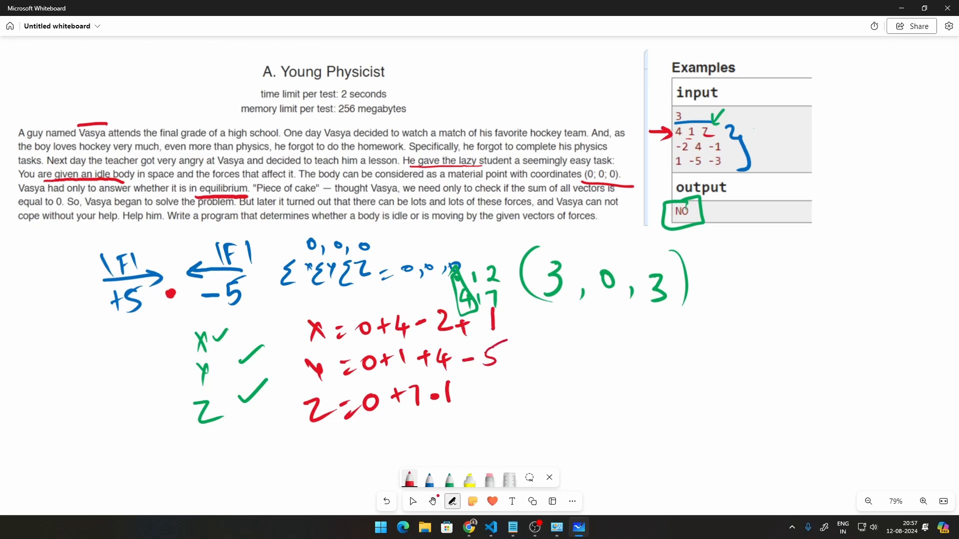
Finish the totals x = 3, y = 0, z = 3 and arrow them to the green (3, 0, 3)
left_click_drag(474, 391, 486, 392)
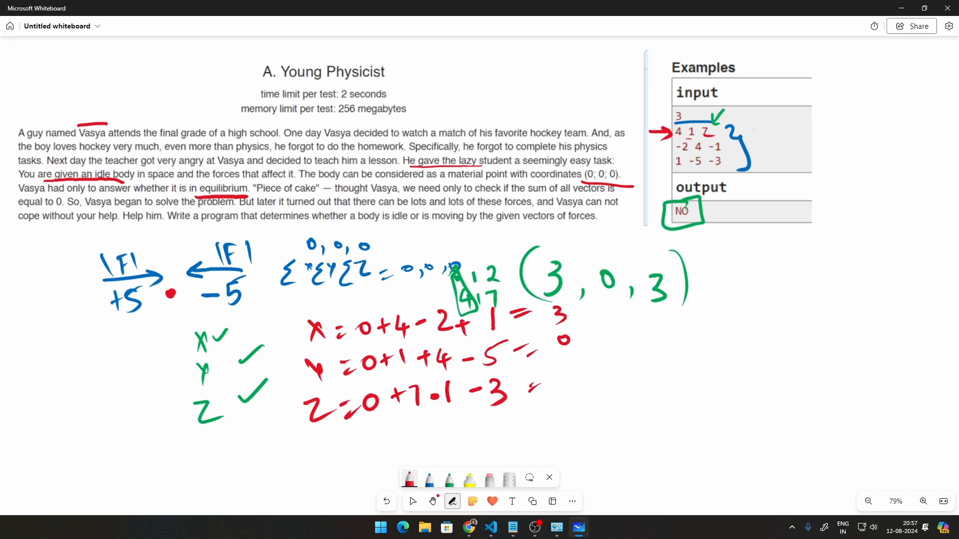
left_click_drag(556, 391, 624, 300)
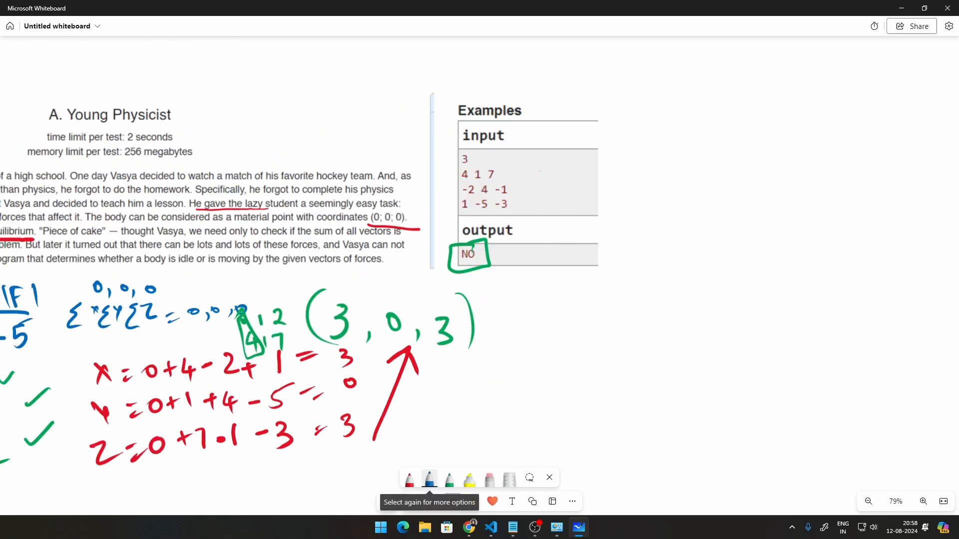
Point a blue arrow at the example input's count 3 and circle it
left_click_drag(475, 157, 499, 156)
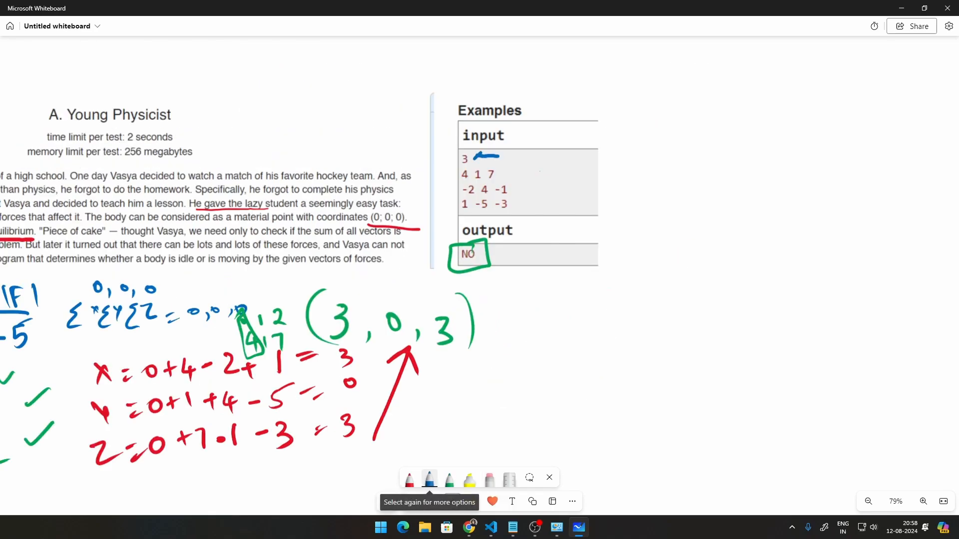
left_click_drag(526, 161, 545, 161)
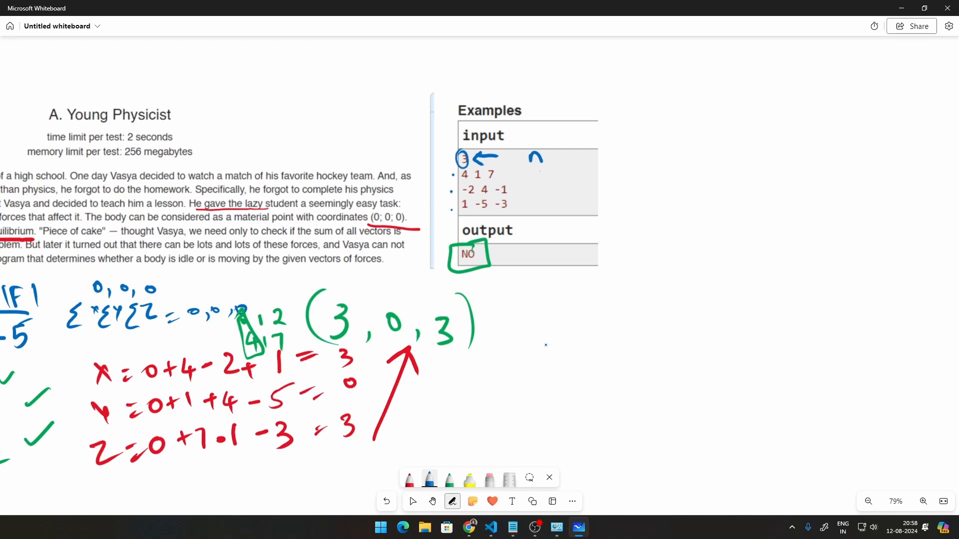
left_click_drag(539, 78, 630, 78)
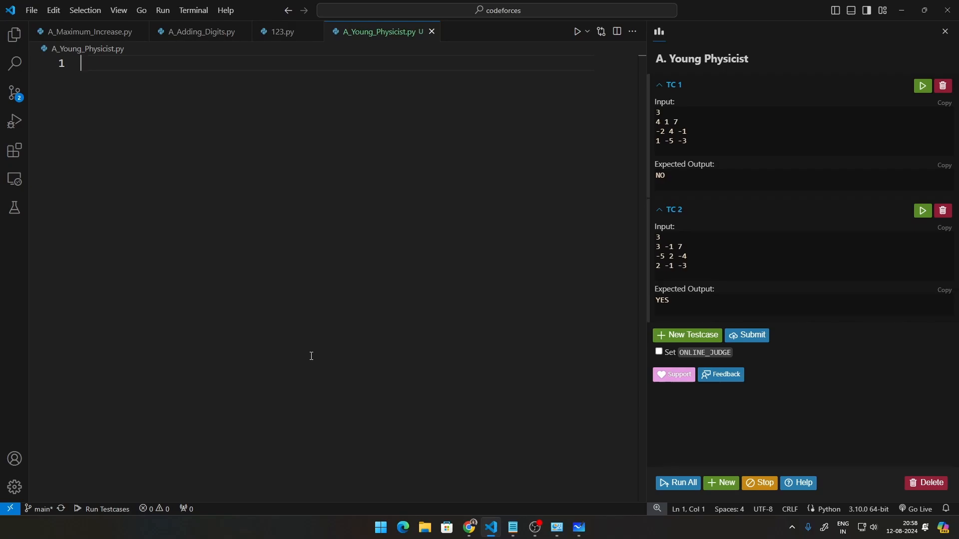
Read n = int(input()) and start a for loop over range(n)
type("n= int")
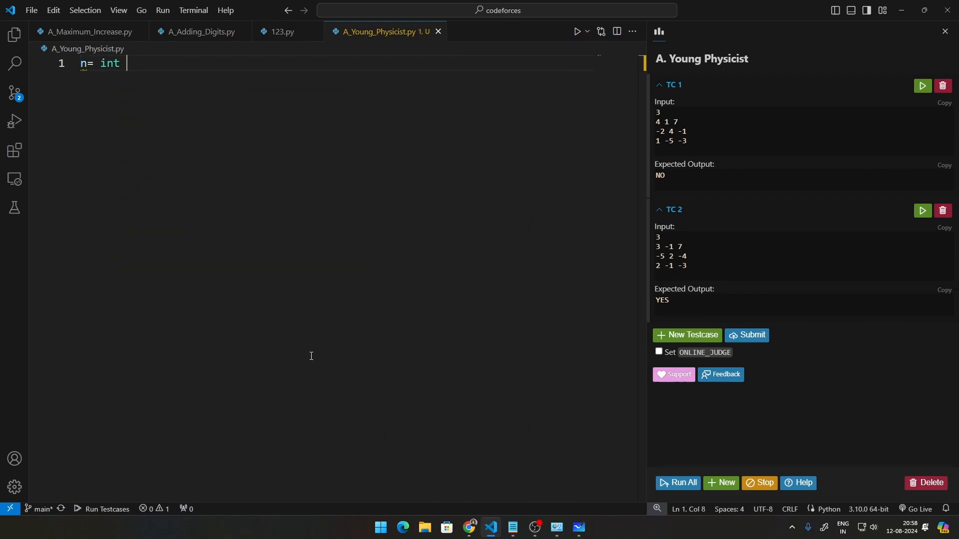
type("(input())")
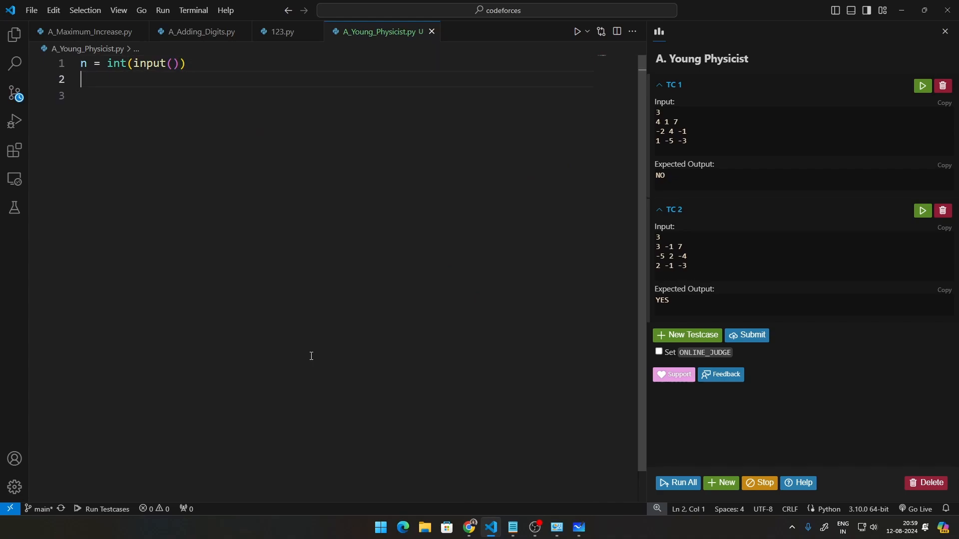
type("f")
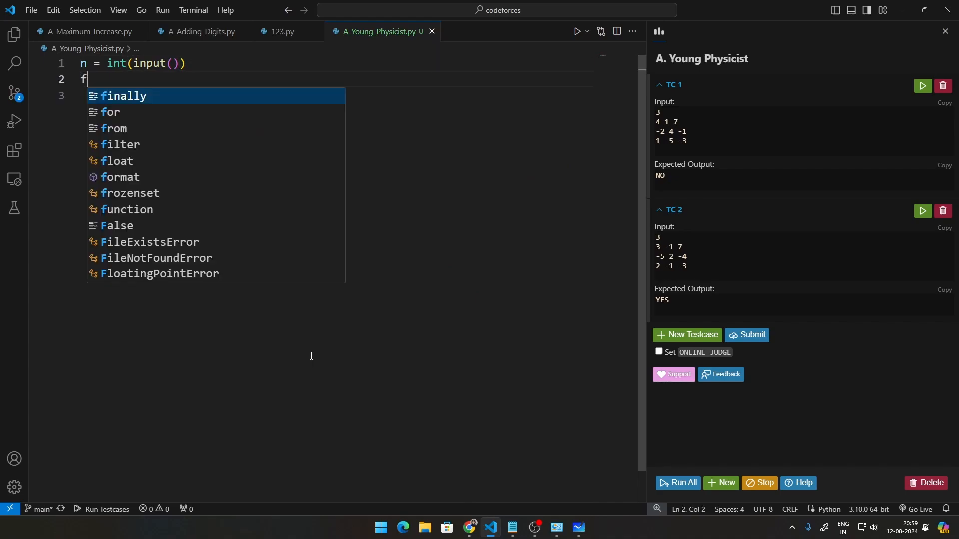
type("or _ in r")
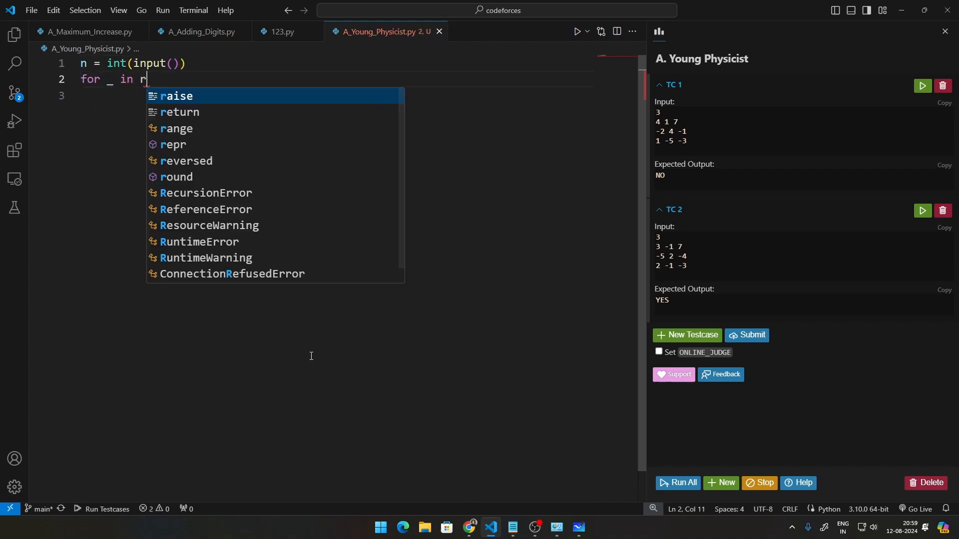
type("ange(n)")
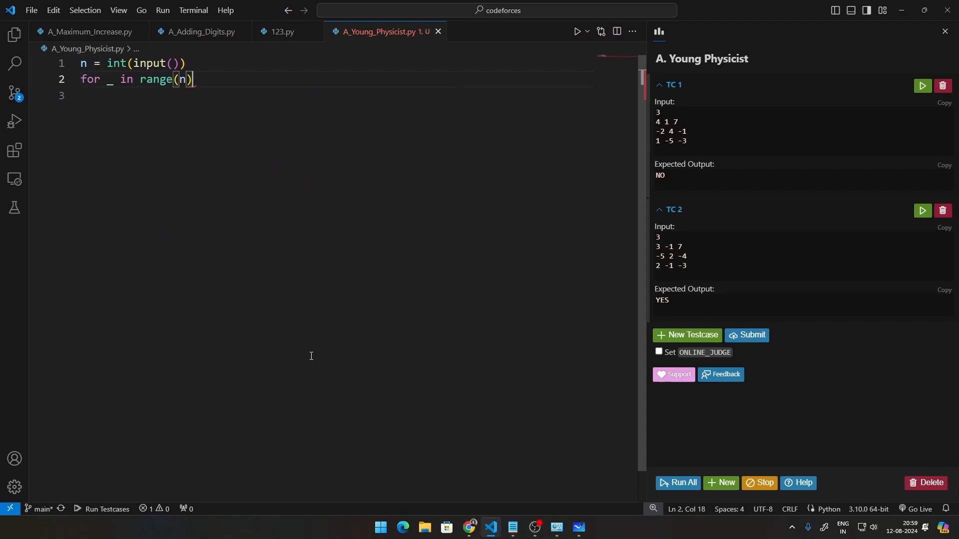
type(":")
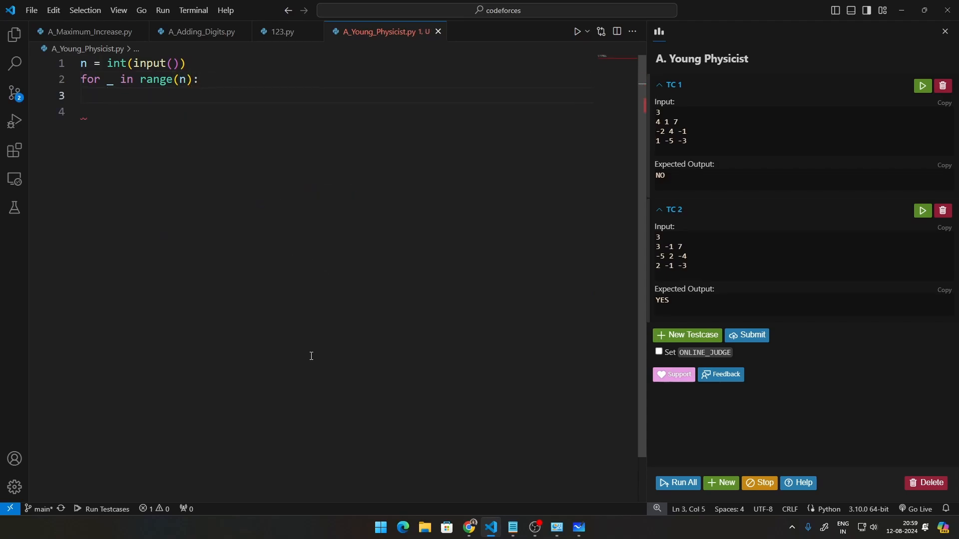
Inside the loop parse each line into vec = list(map(int,input().rstrip().split()))
type("vec =")
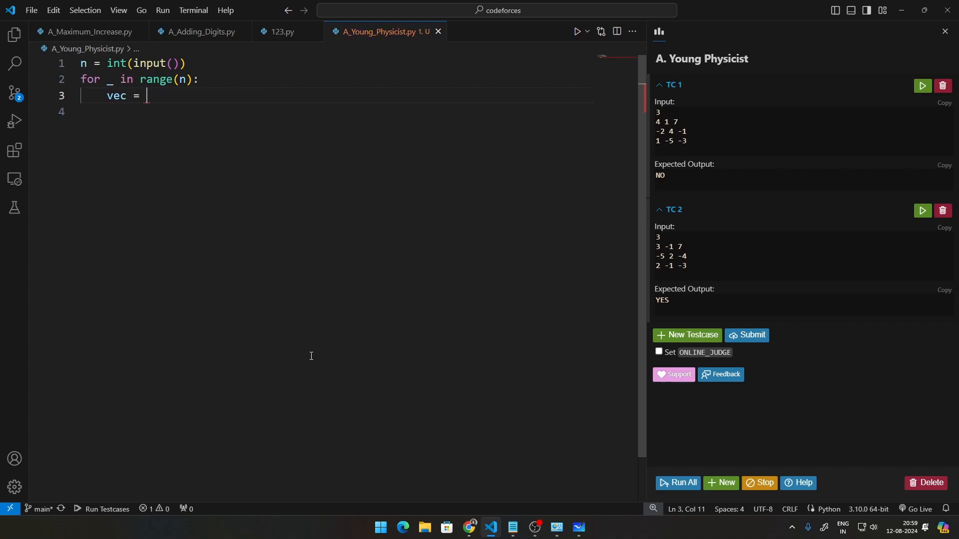
mouse_move(334, 313)
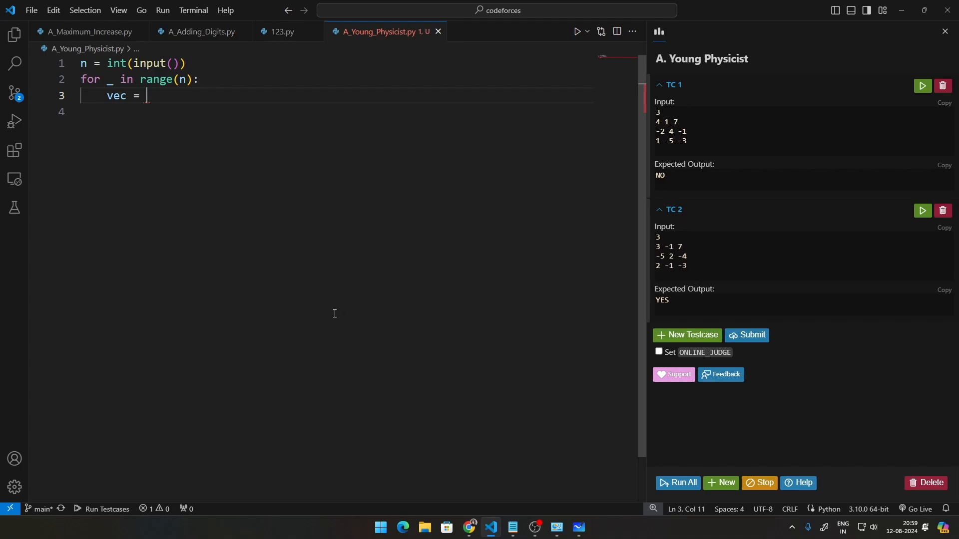
type("list(map)")
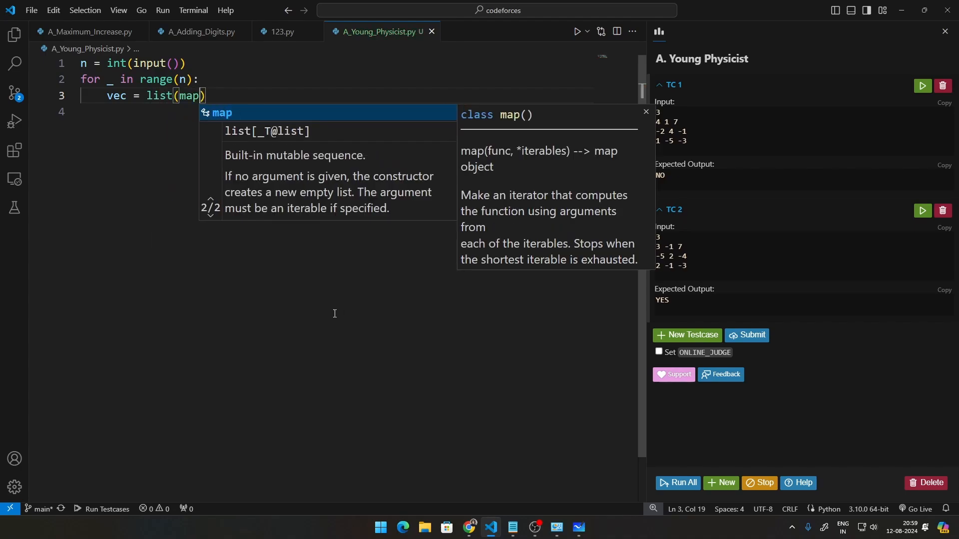
type("int,input().rs))")
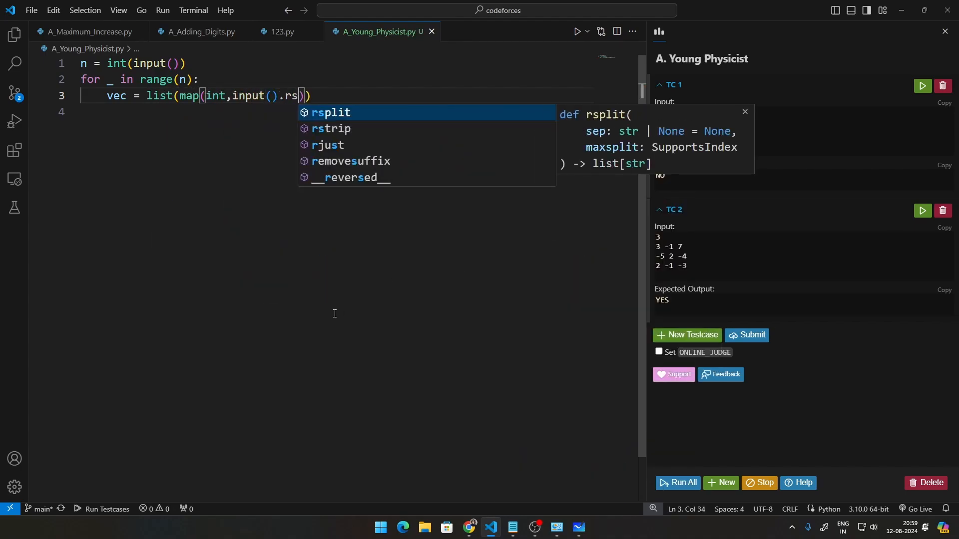
type("trip().split()")
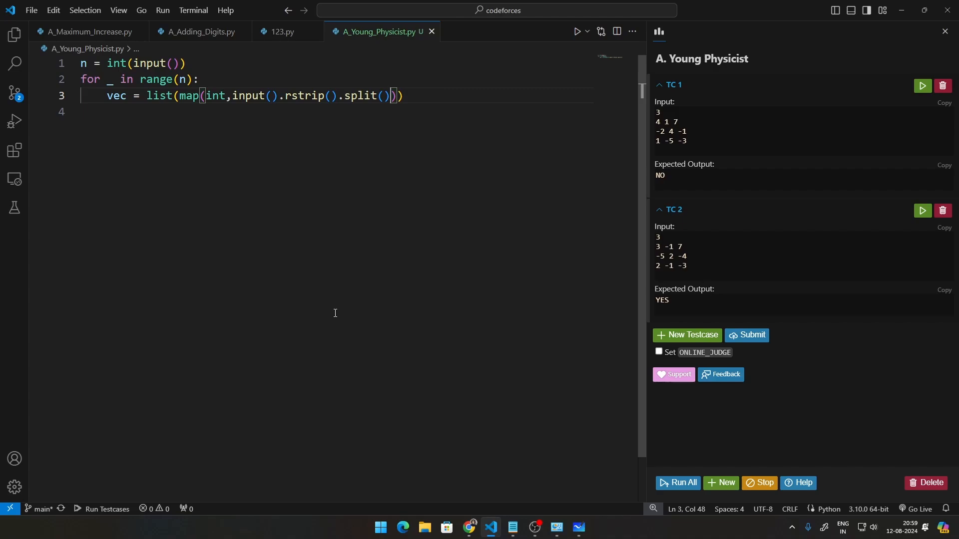
mouse_move(234, 132)
type(")")
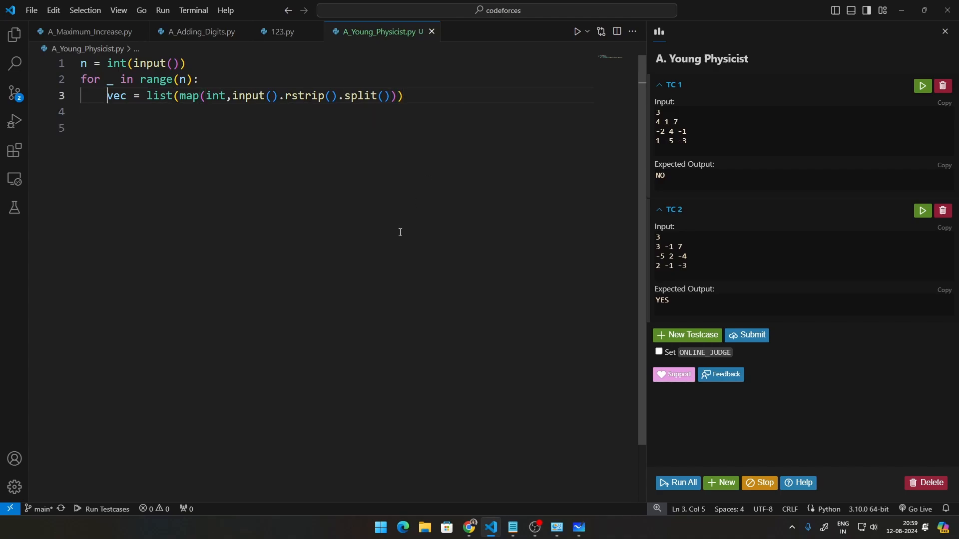
Initialise x, y, z totals to 0 above the loop and begin x += vec[0]
key("Enter")
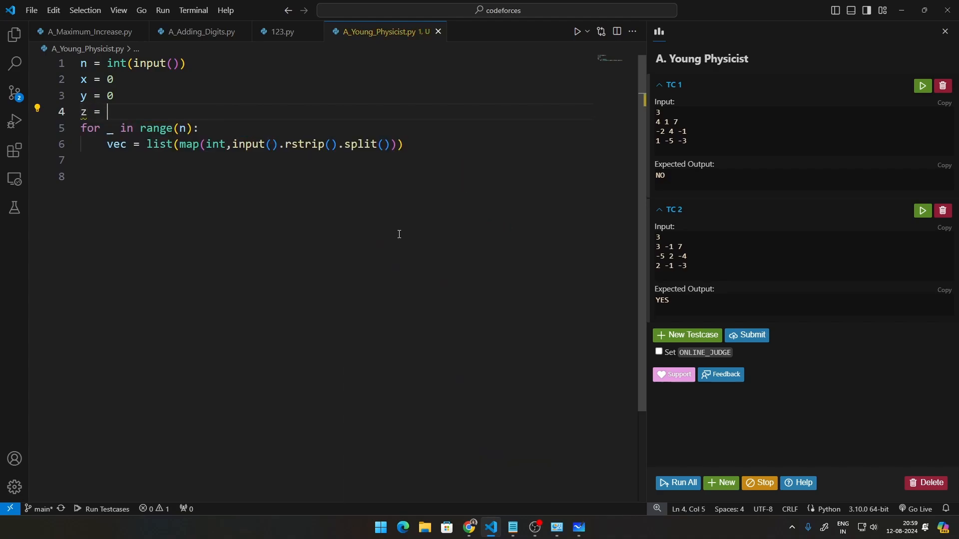
type("0")
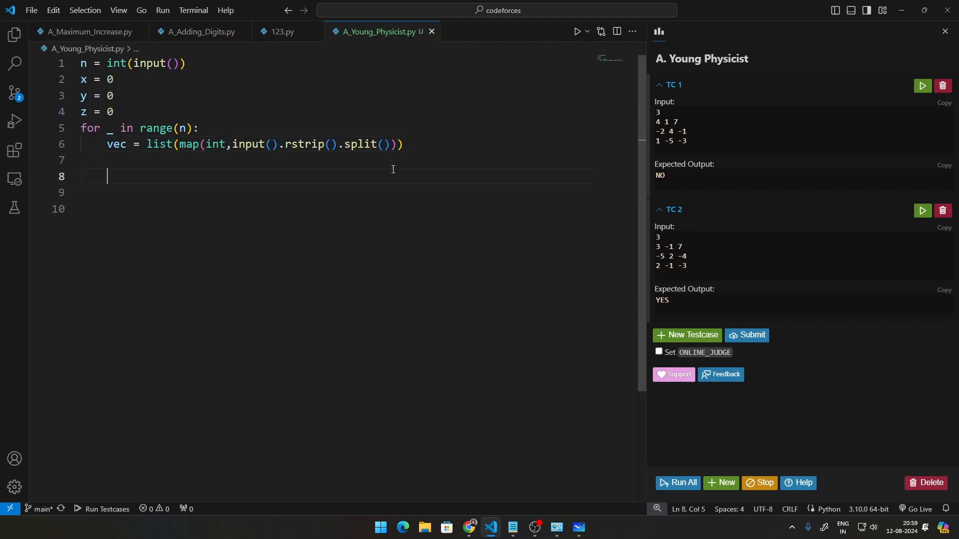
type("x")
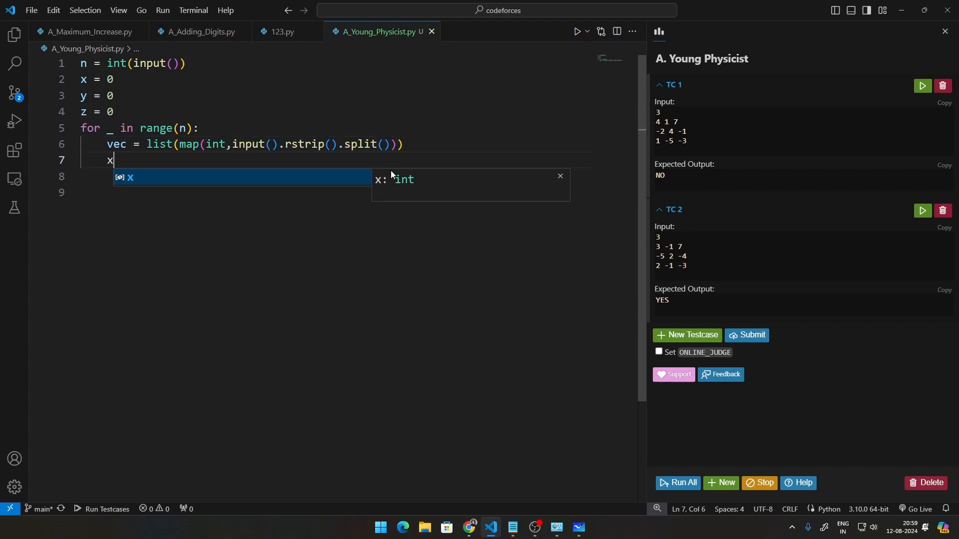
type("+= vec[0")
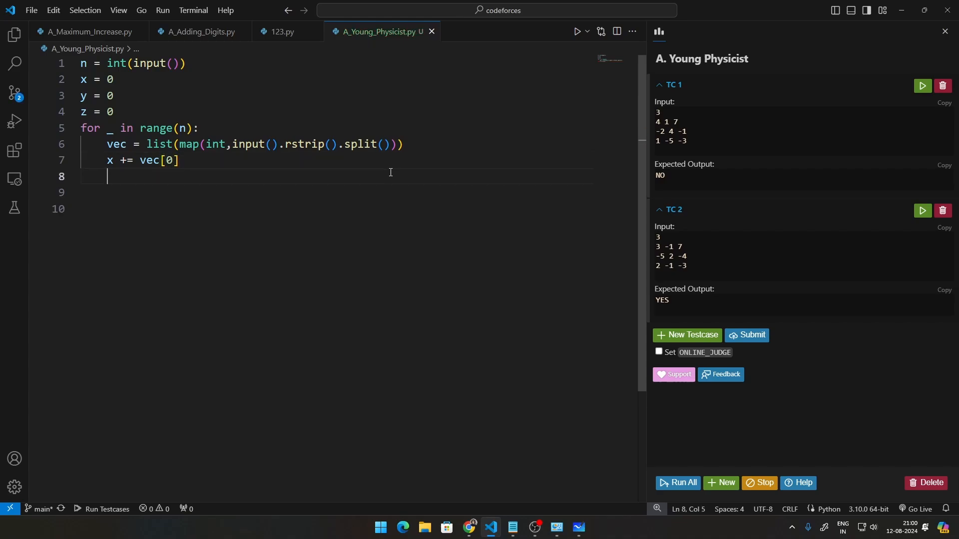
Add y += vec[1] and z += vec[2] inside the loop
type("y += vec[1")
left_click(336, 192)
type("z =")
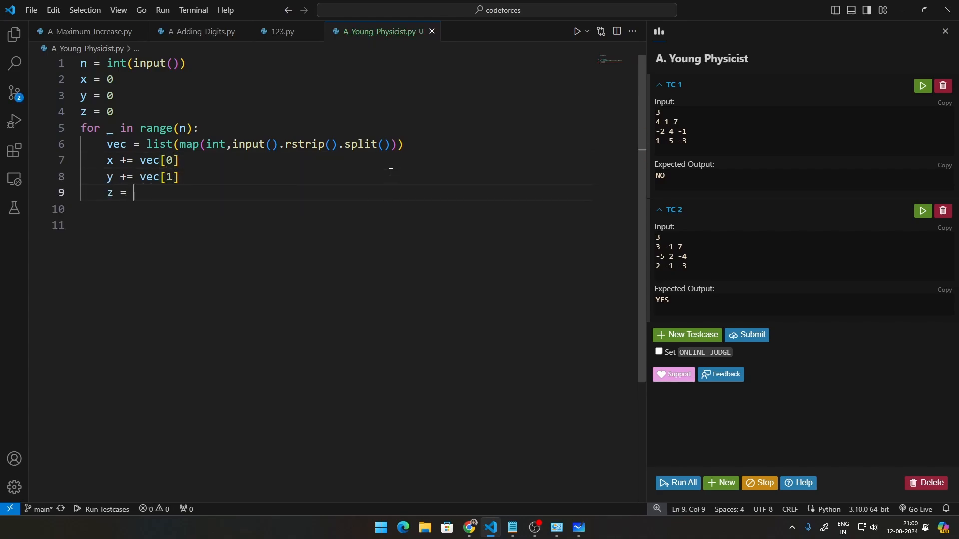
type("+=")
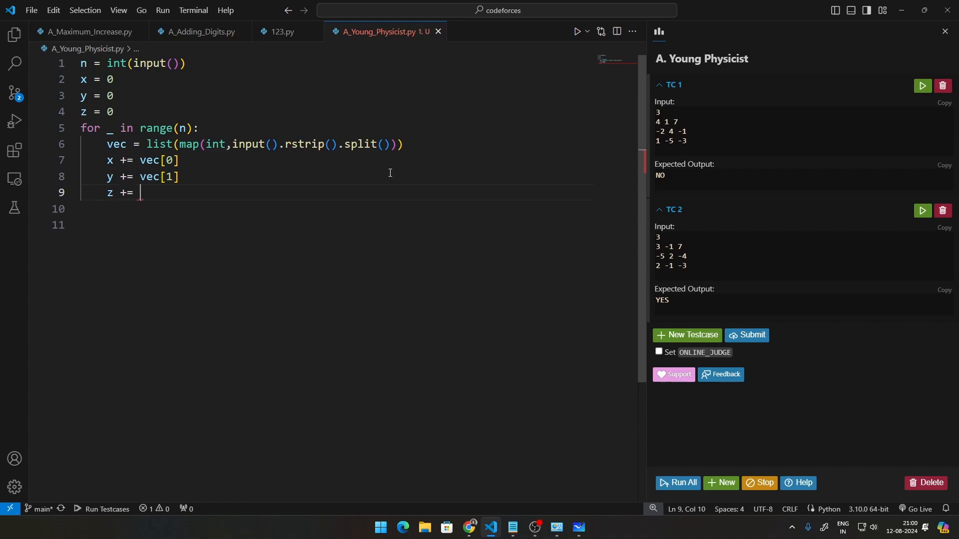
type("vec[2]")
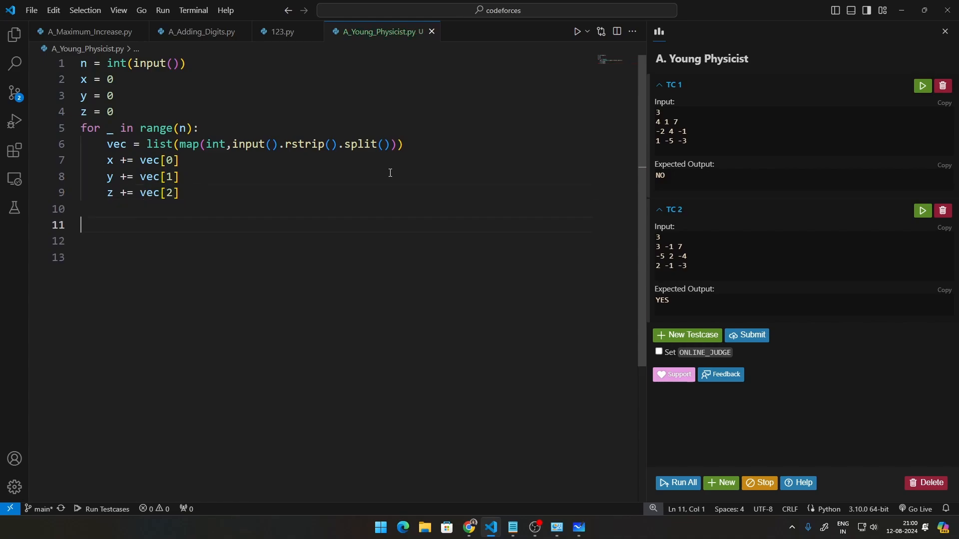
type("if")
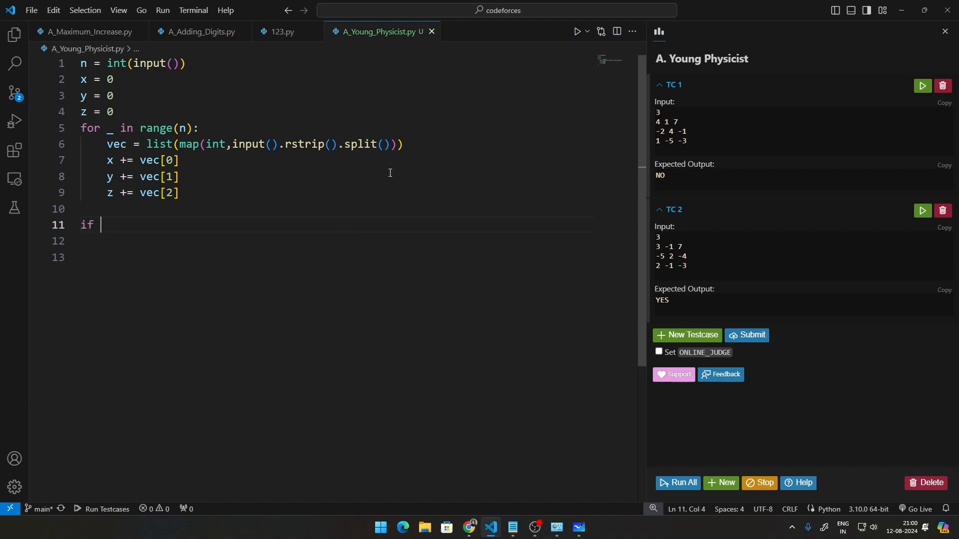
Write if x==0 and y==0 and z==0 printing YES else NO, passing both test cases
type("x==0 and y")
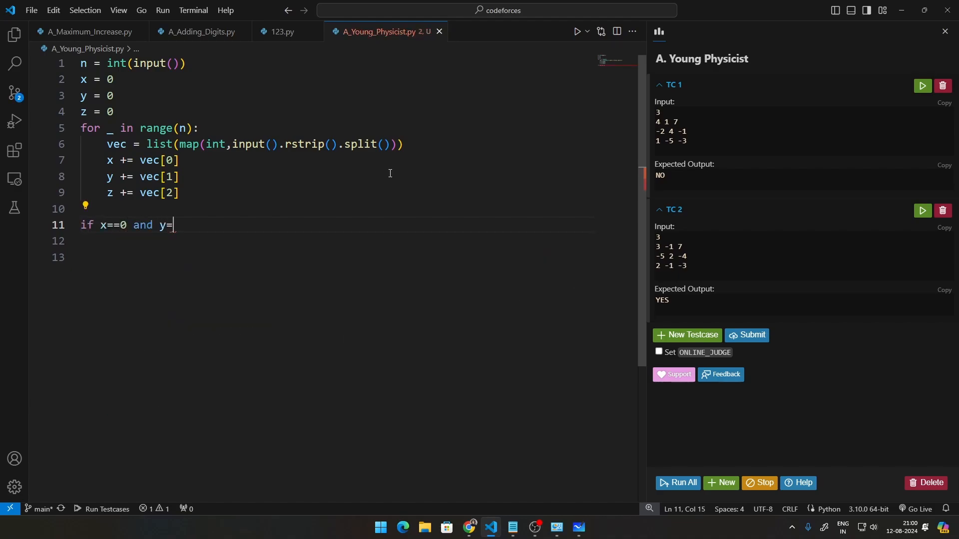
type("=0 and z==0")
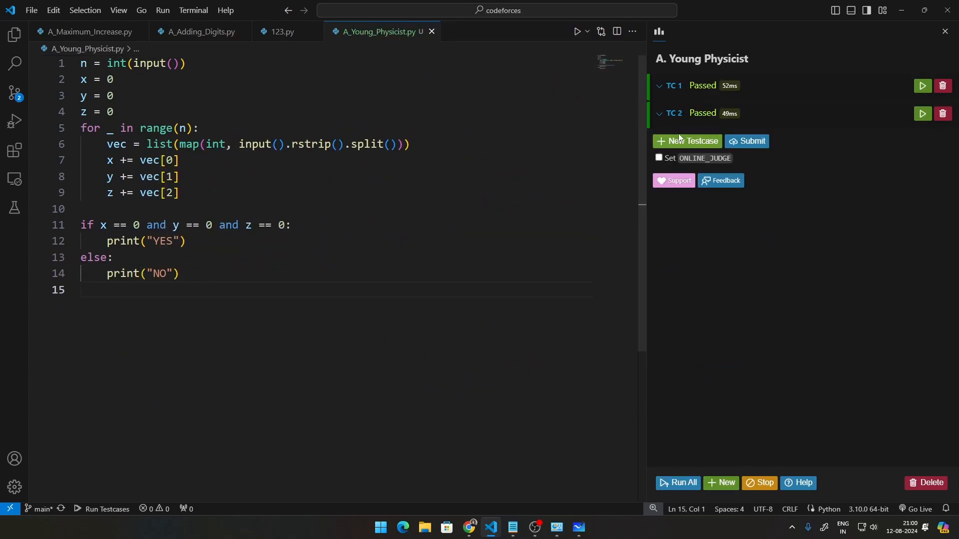
Expand both passed test cases to show inputs, expected and received outputs NO and YES
left_click(659, 85)
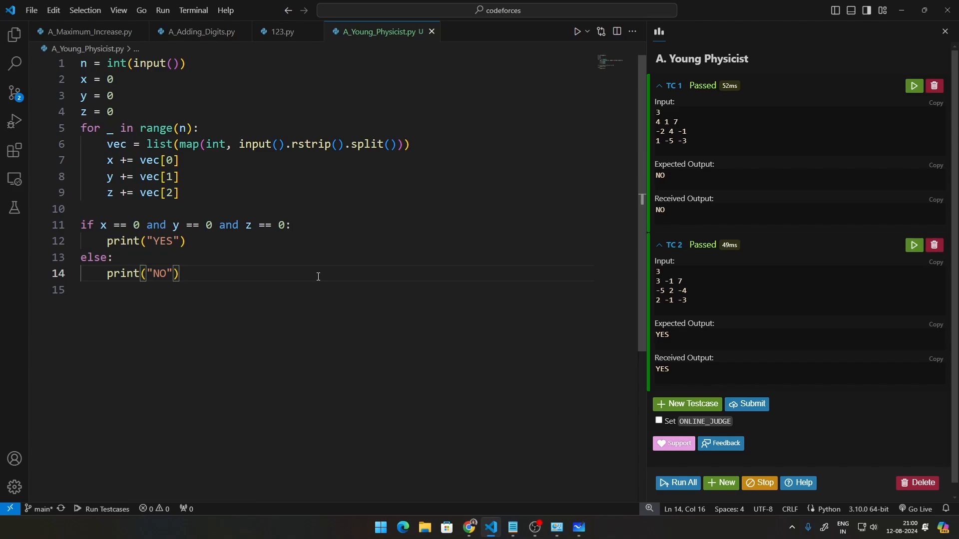
mouse_move(373, 266)
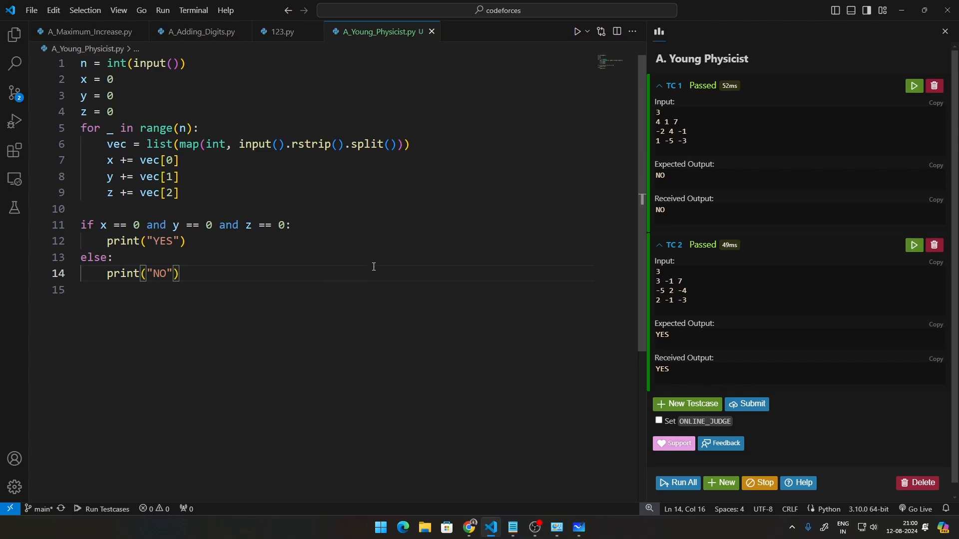
mouse_move(223, 121)
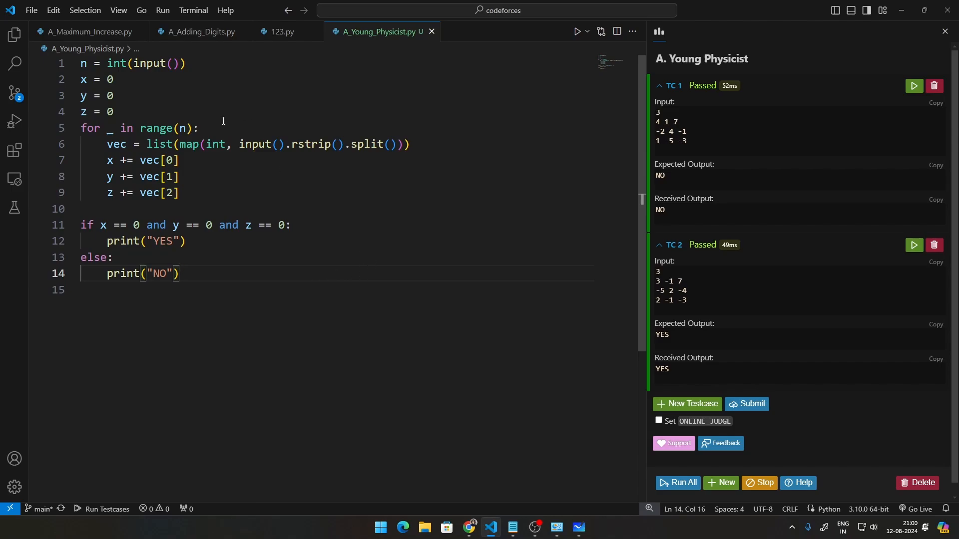